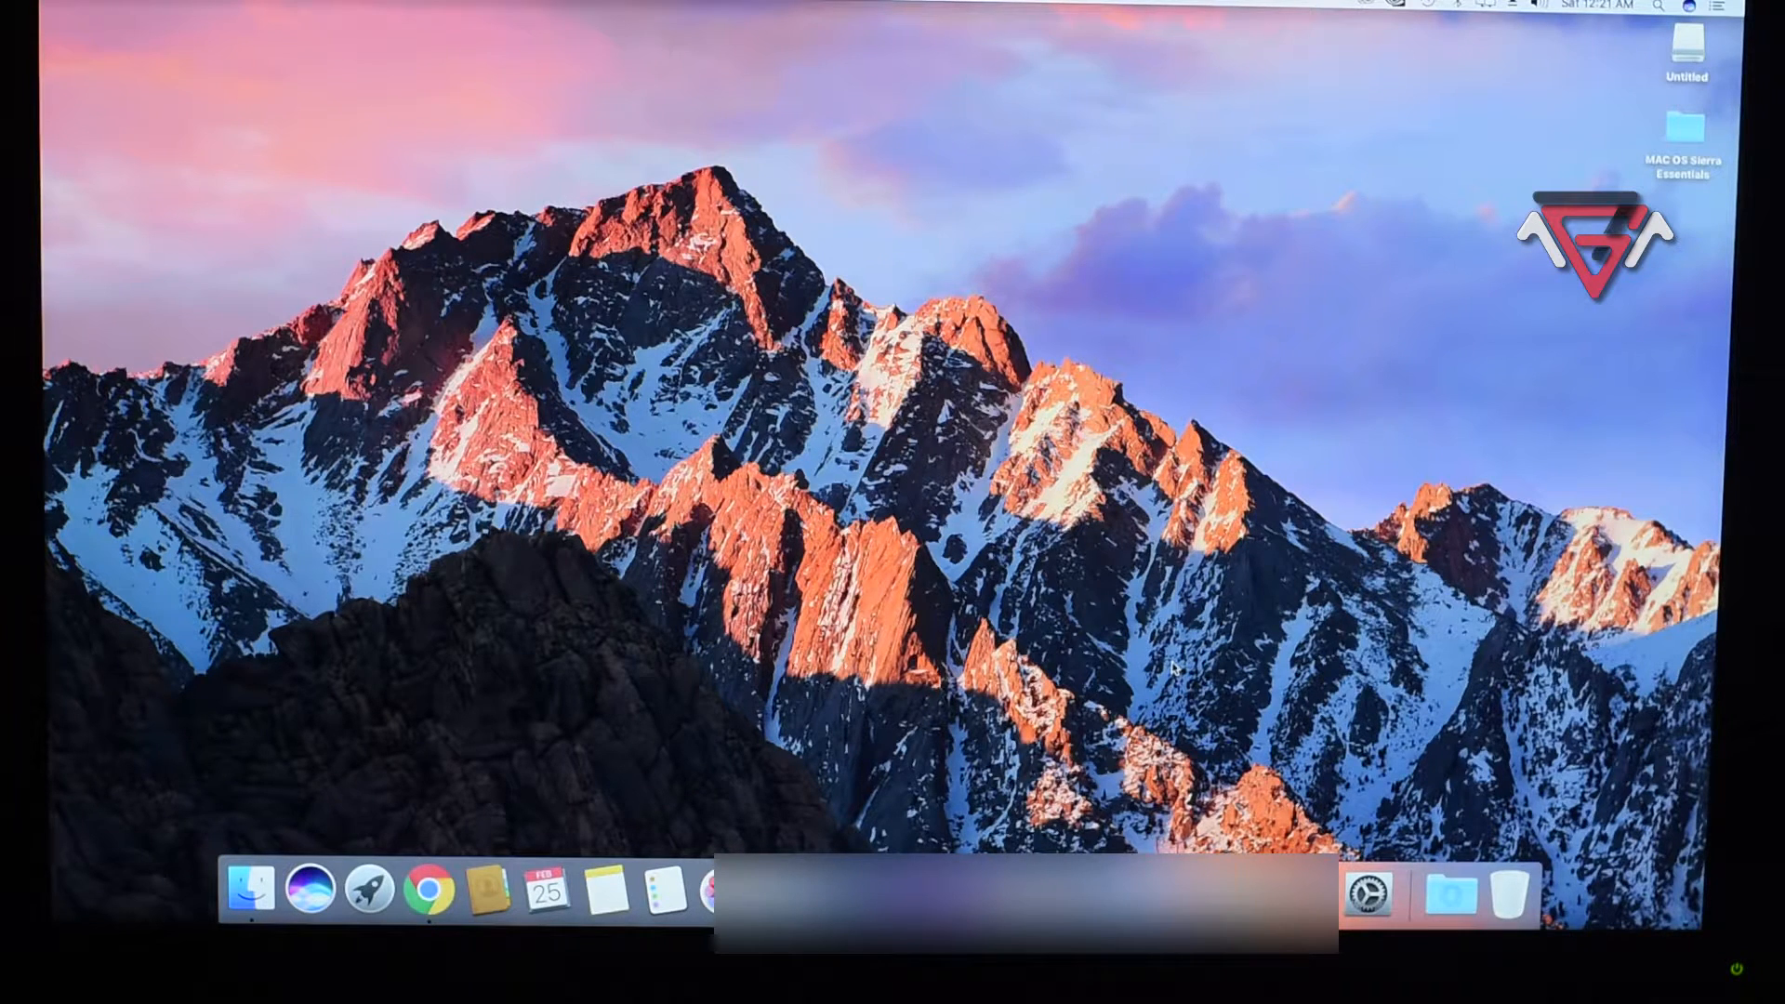
Open Disk Utility via Spotlight and run First Aid on the Kingston DataTraveler 3.0 drive.
{"action": "type", "text": "disk Utility"}
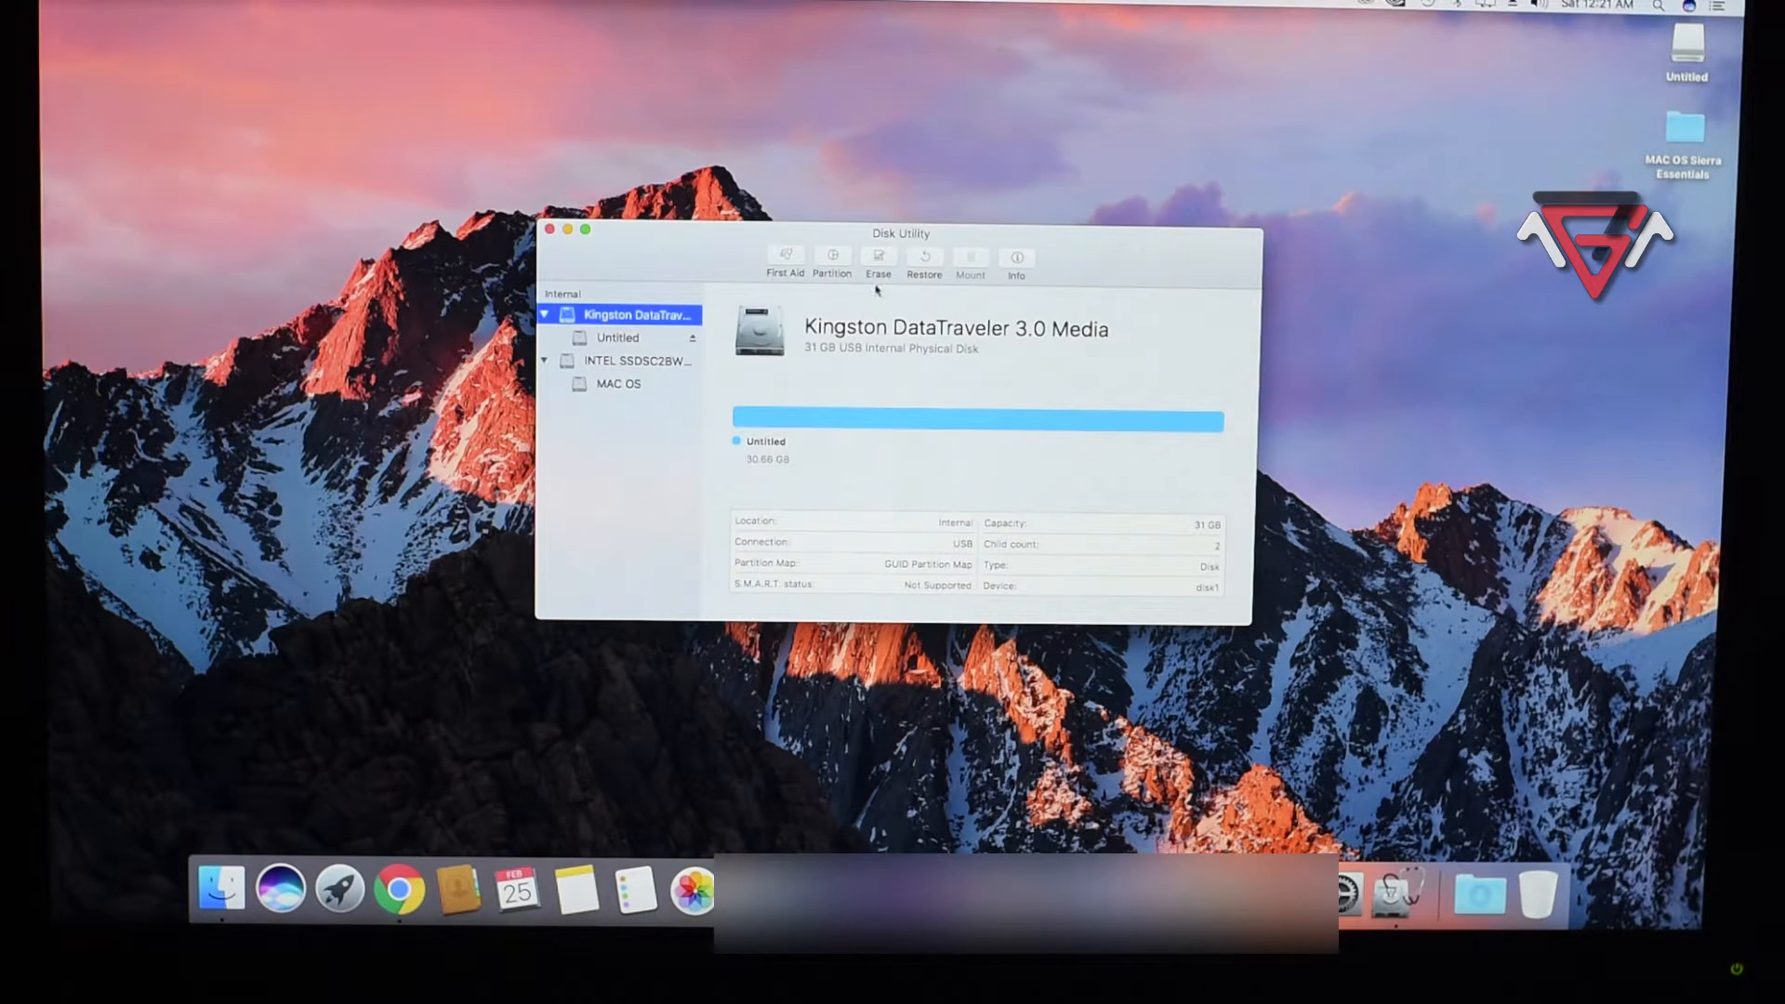
{"action": "left_click", "coordinate": [785, 259]}
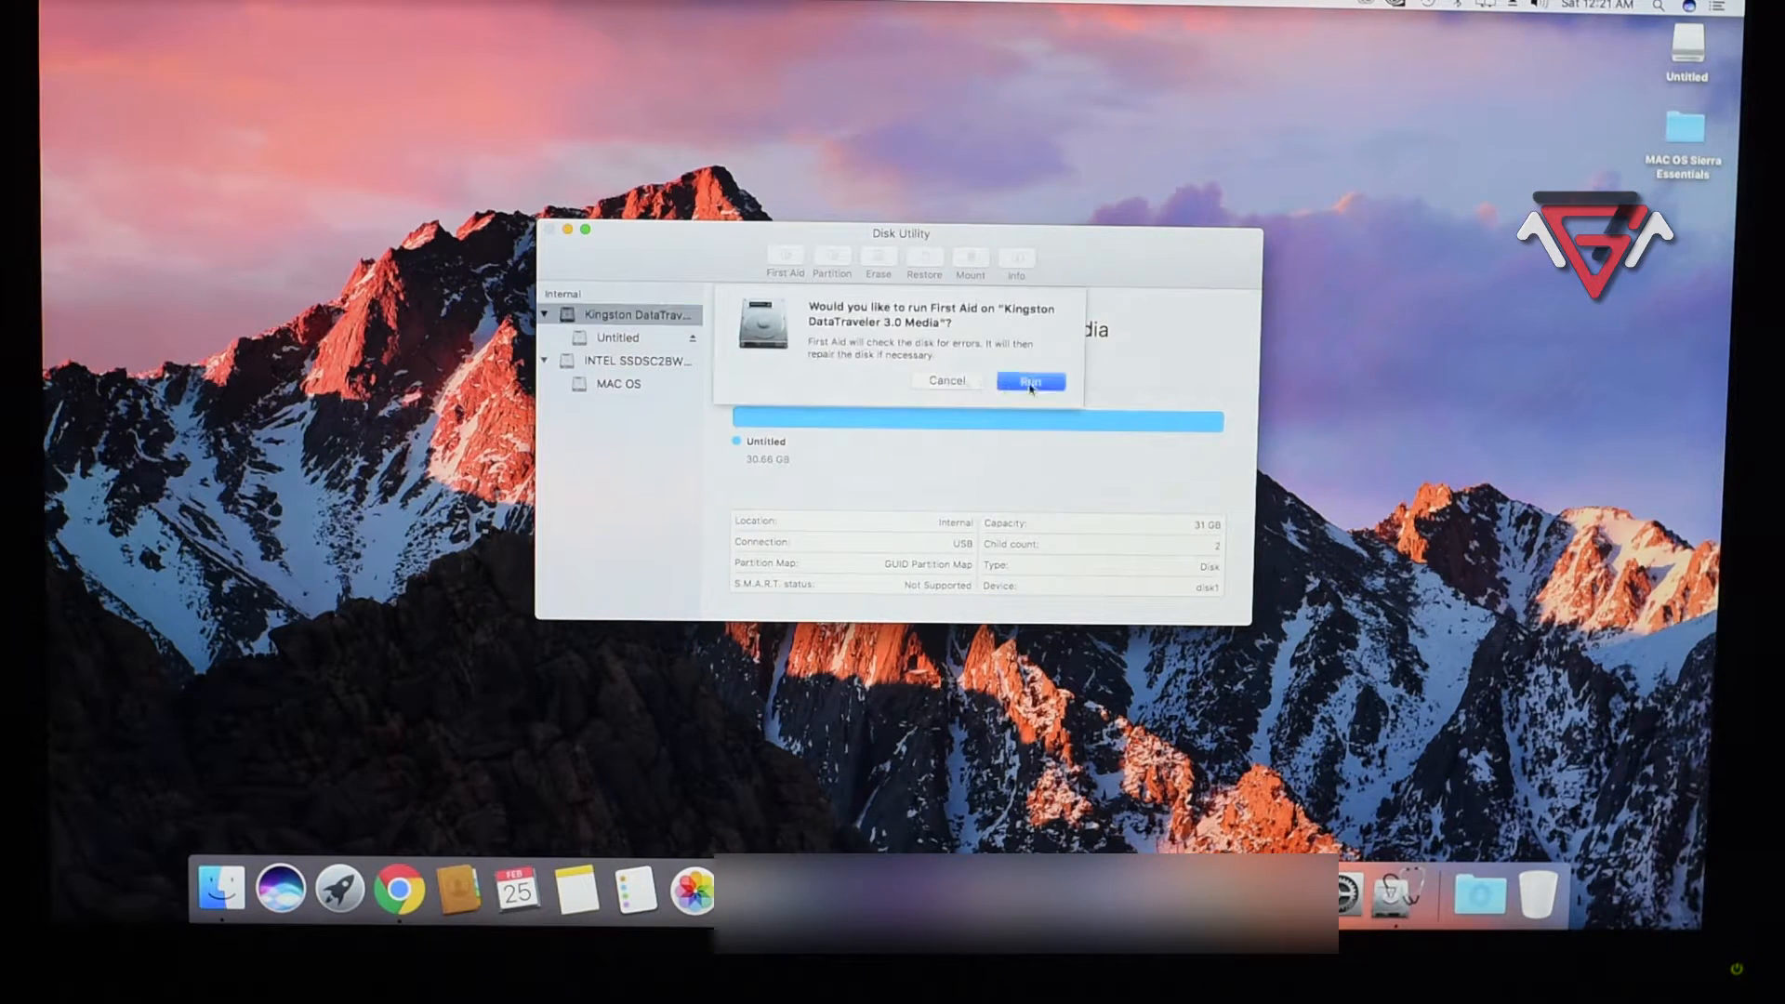
{"action": "left_click", "coordinate": [1029, 381]}
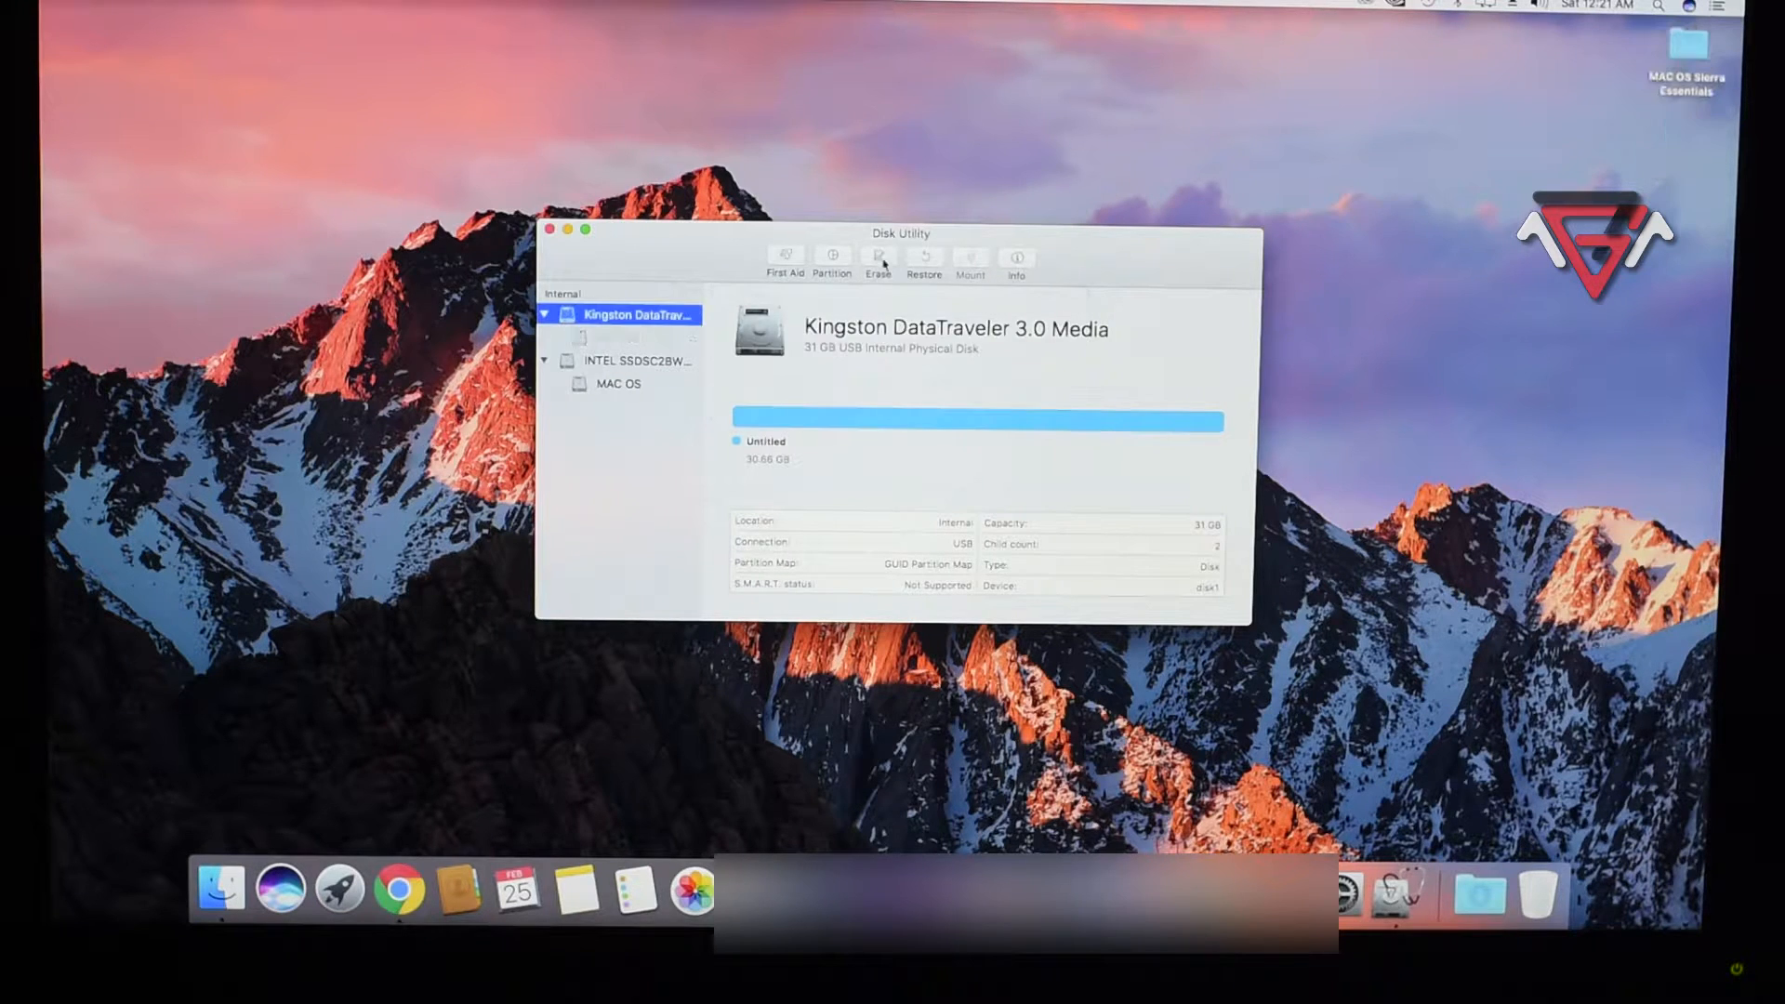
{"action": "left_click", "coordinate": [876, 258]}
{"action": "type", "text": "Bootable"}
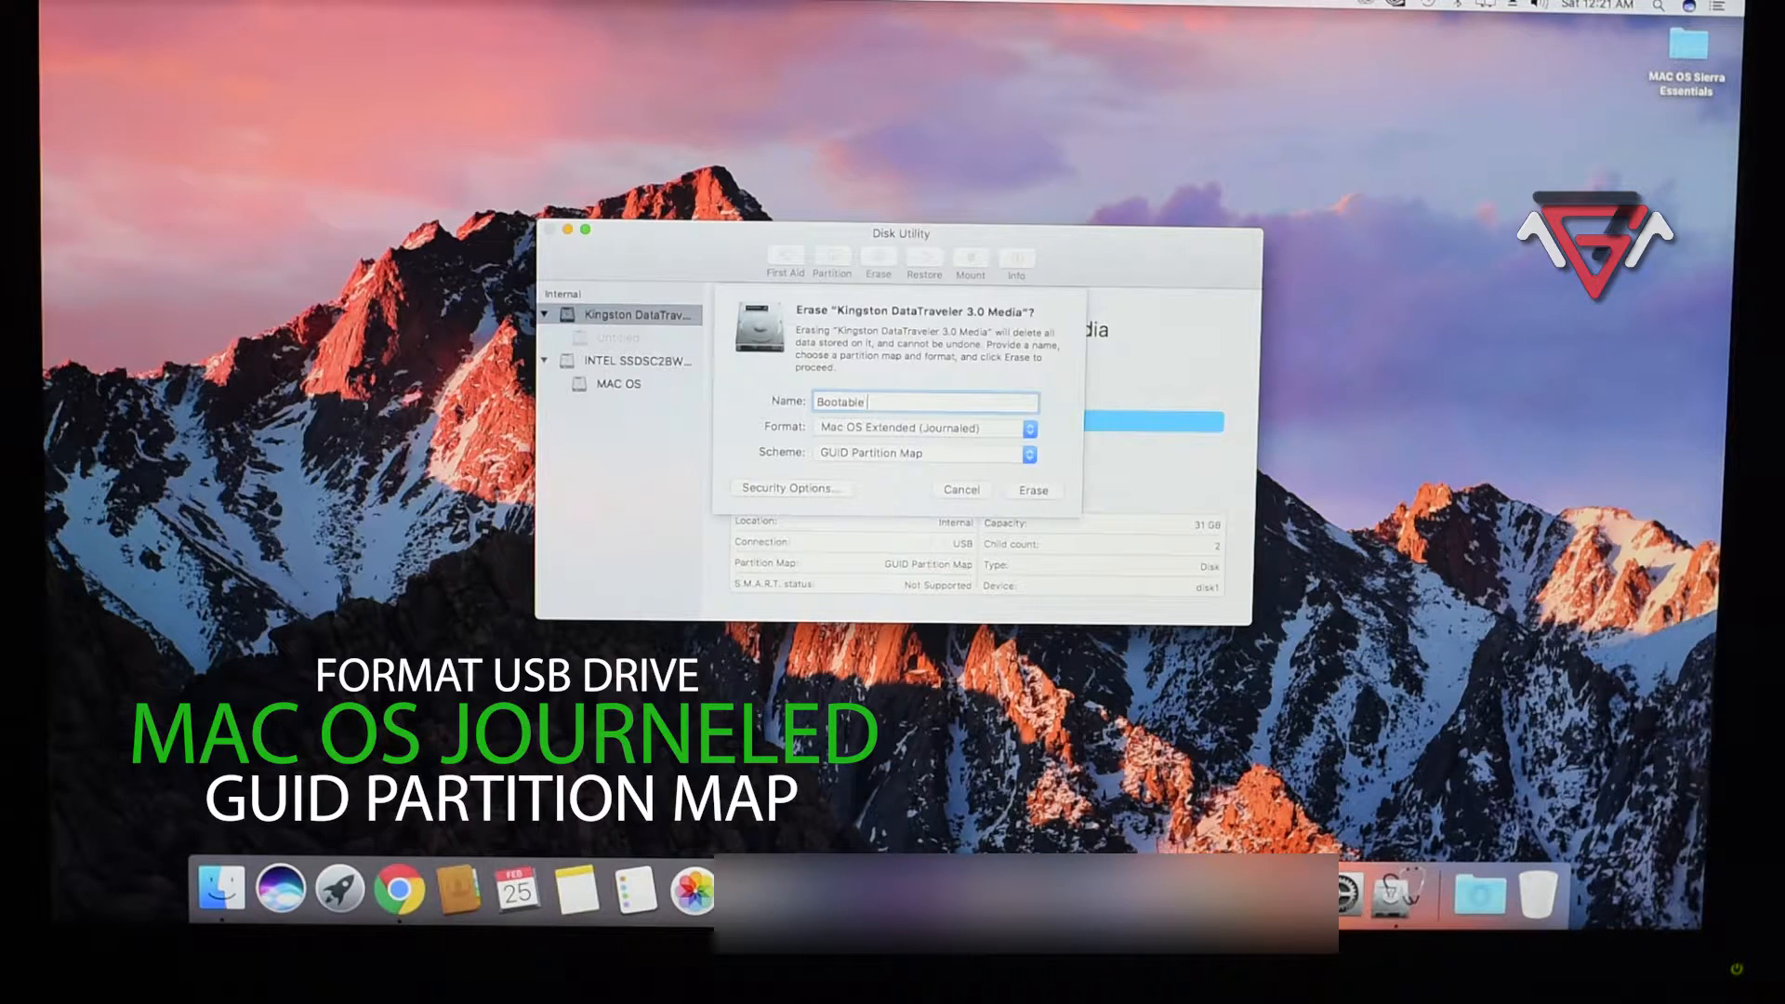
Erase the Kingston drive as 'Bootable USB X' (Mac OS Extended Journaled, GUID Partition Map).
{"action": "type", "text": "USB"}
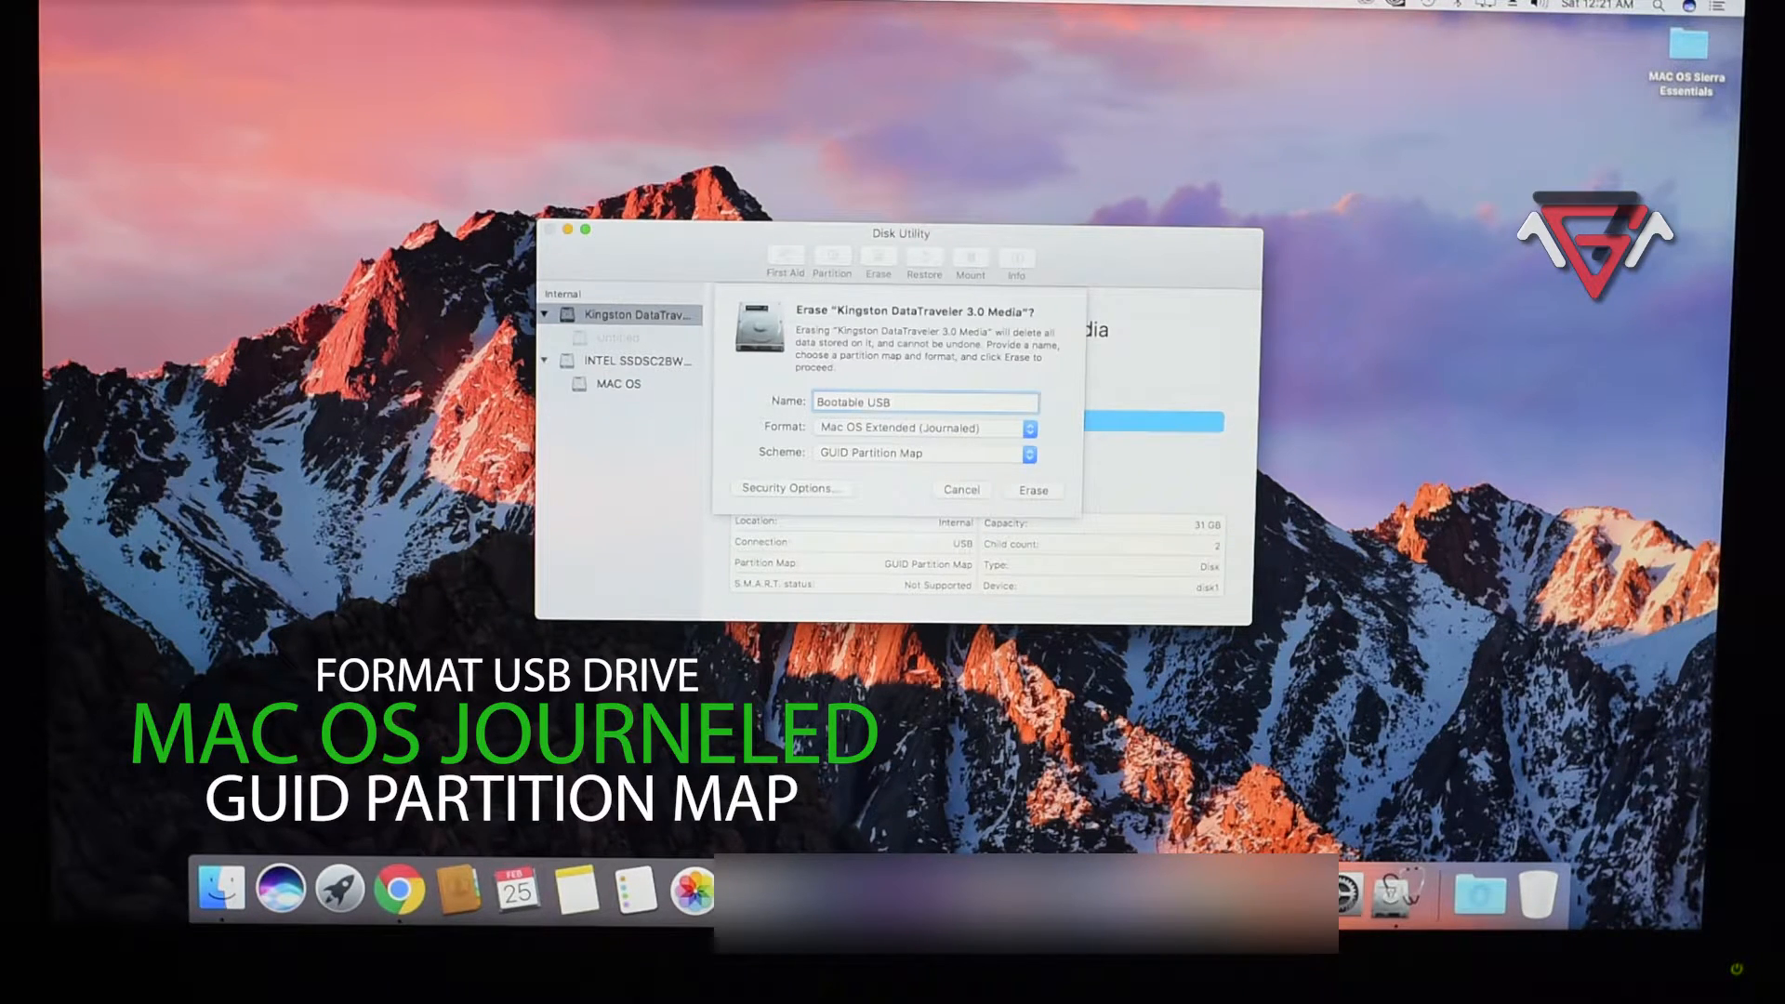
{"action": "type", "text": "X"}
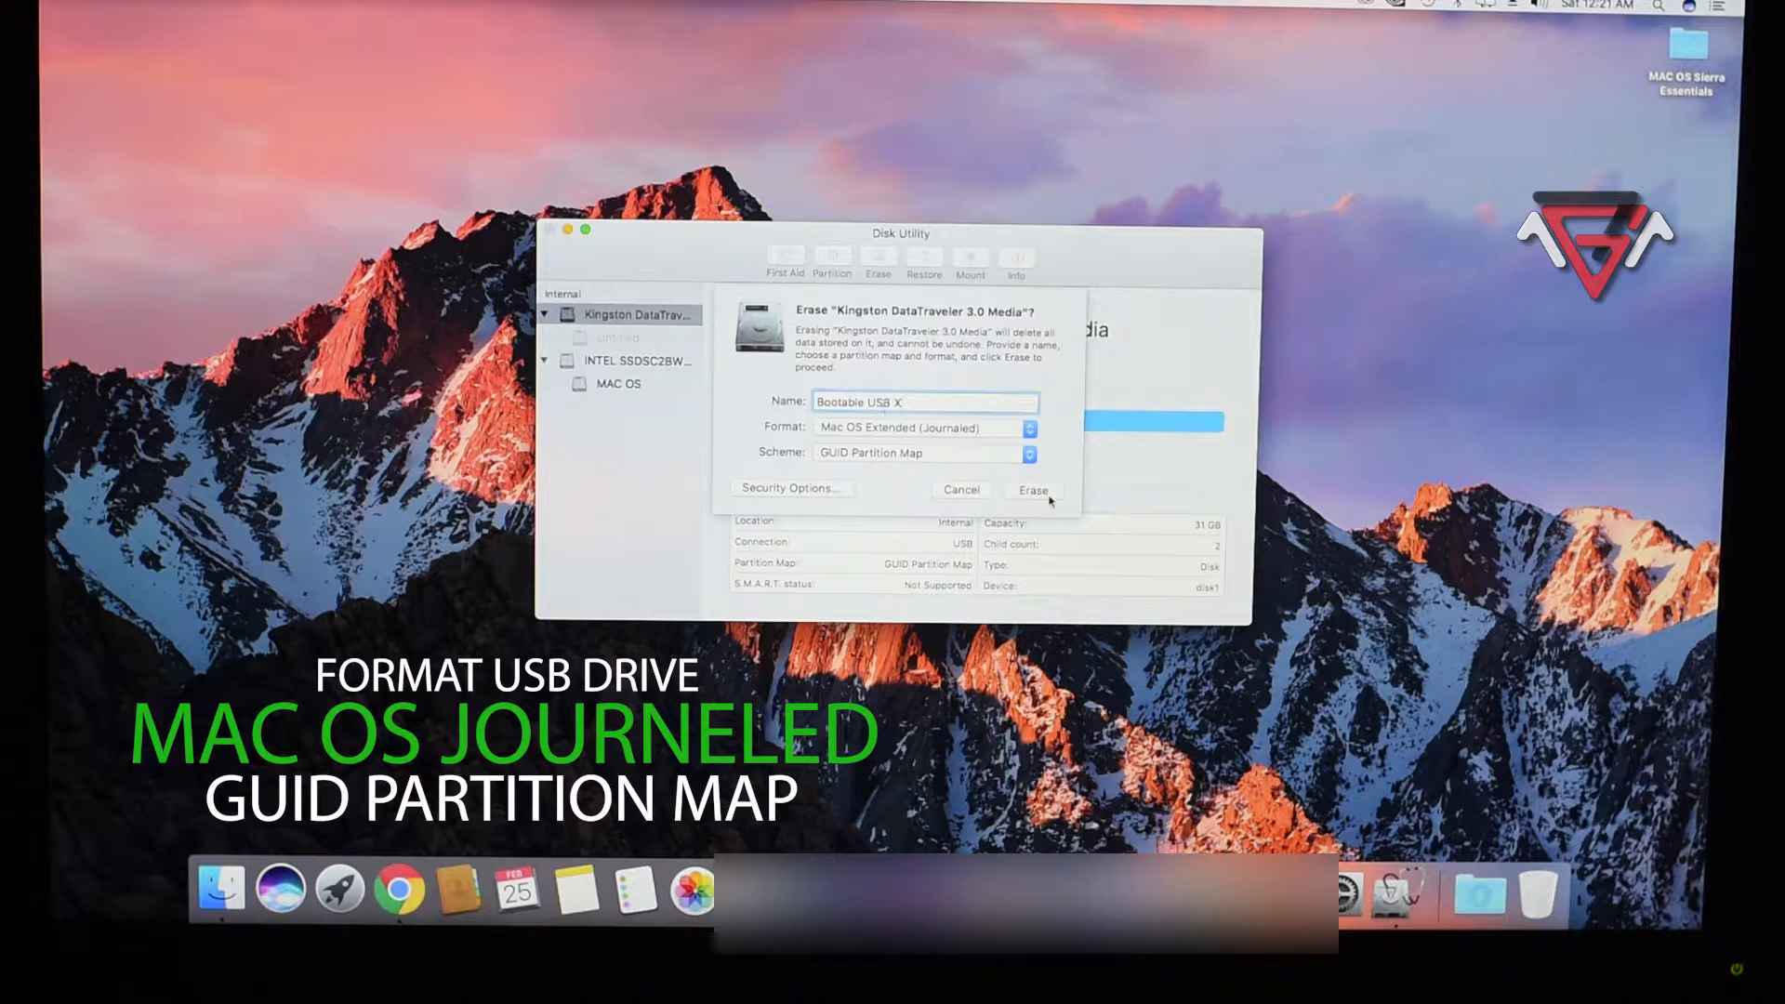
{"action": "left_click", "coordinate": [1031, 490]}
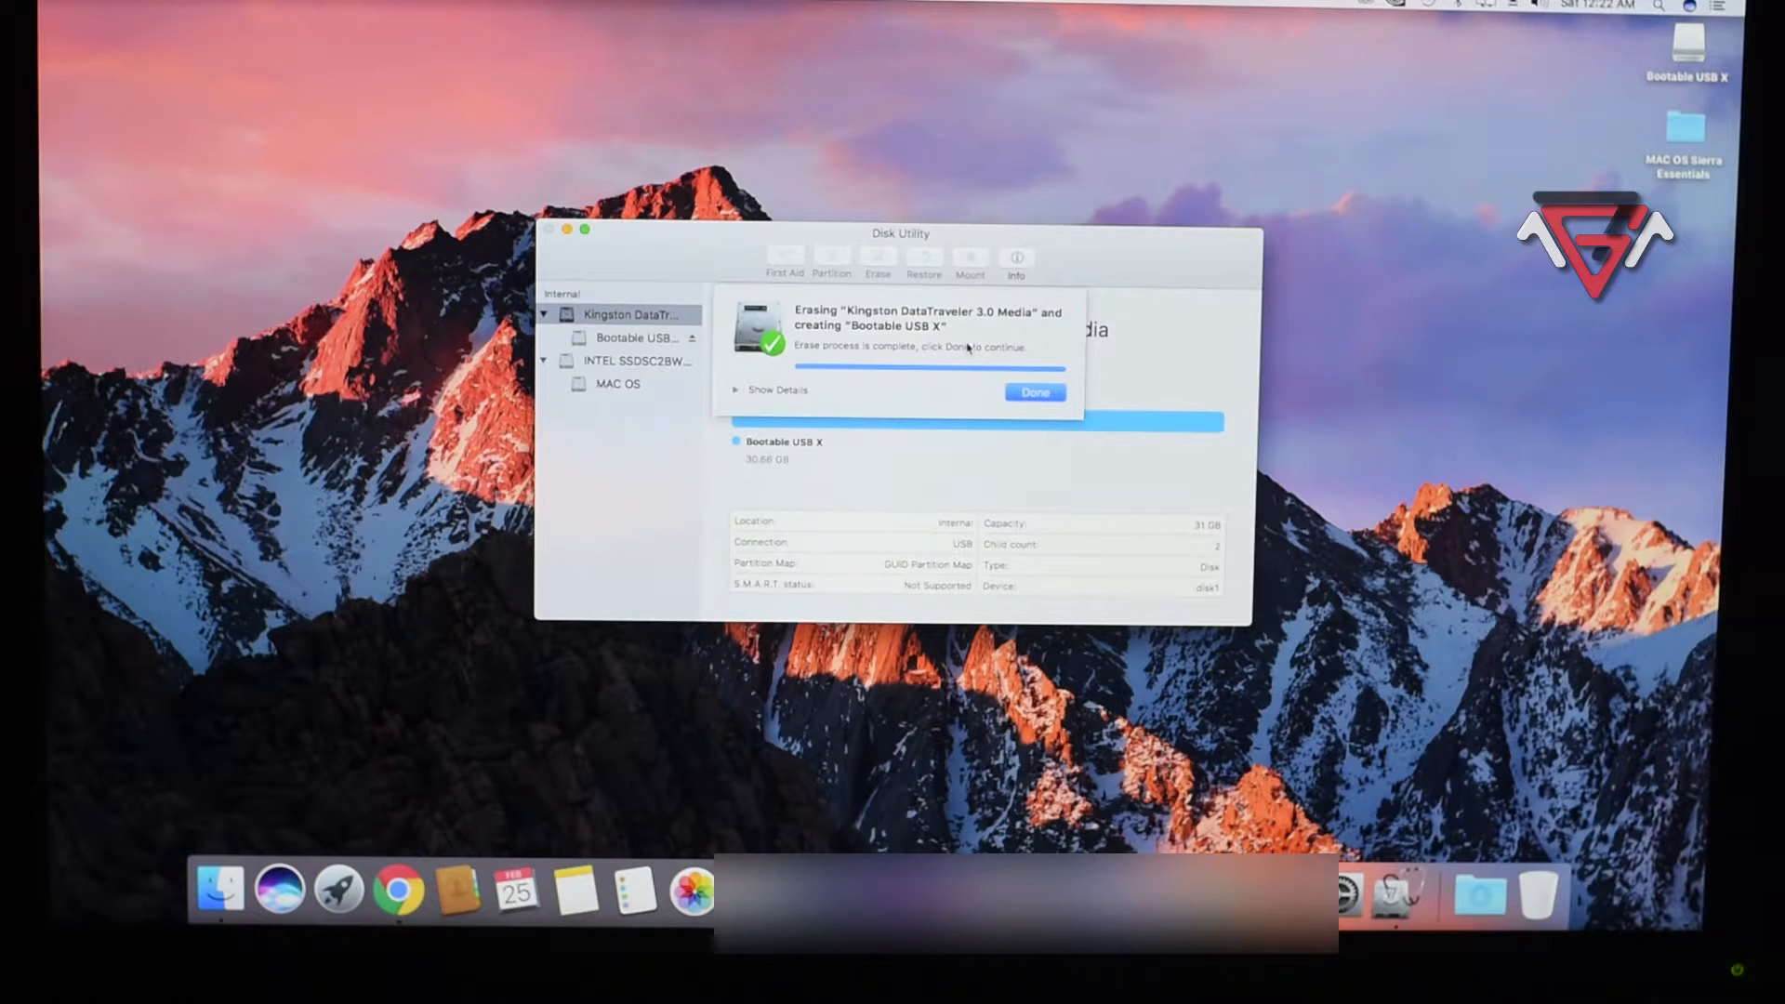
{"action": "left_click", "coordinate": [1033, 392]}
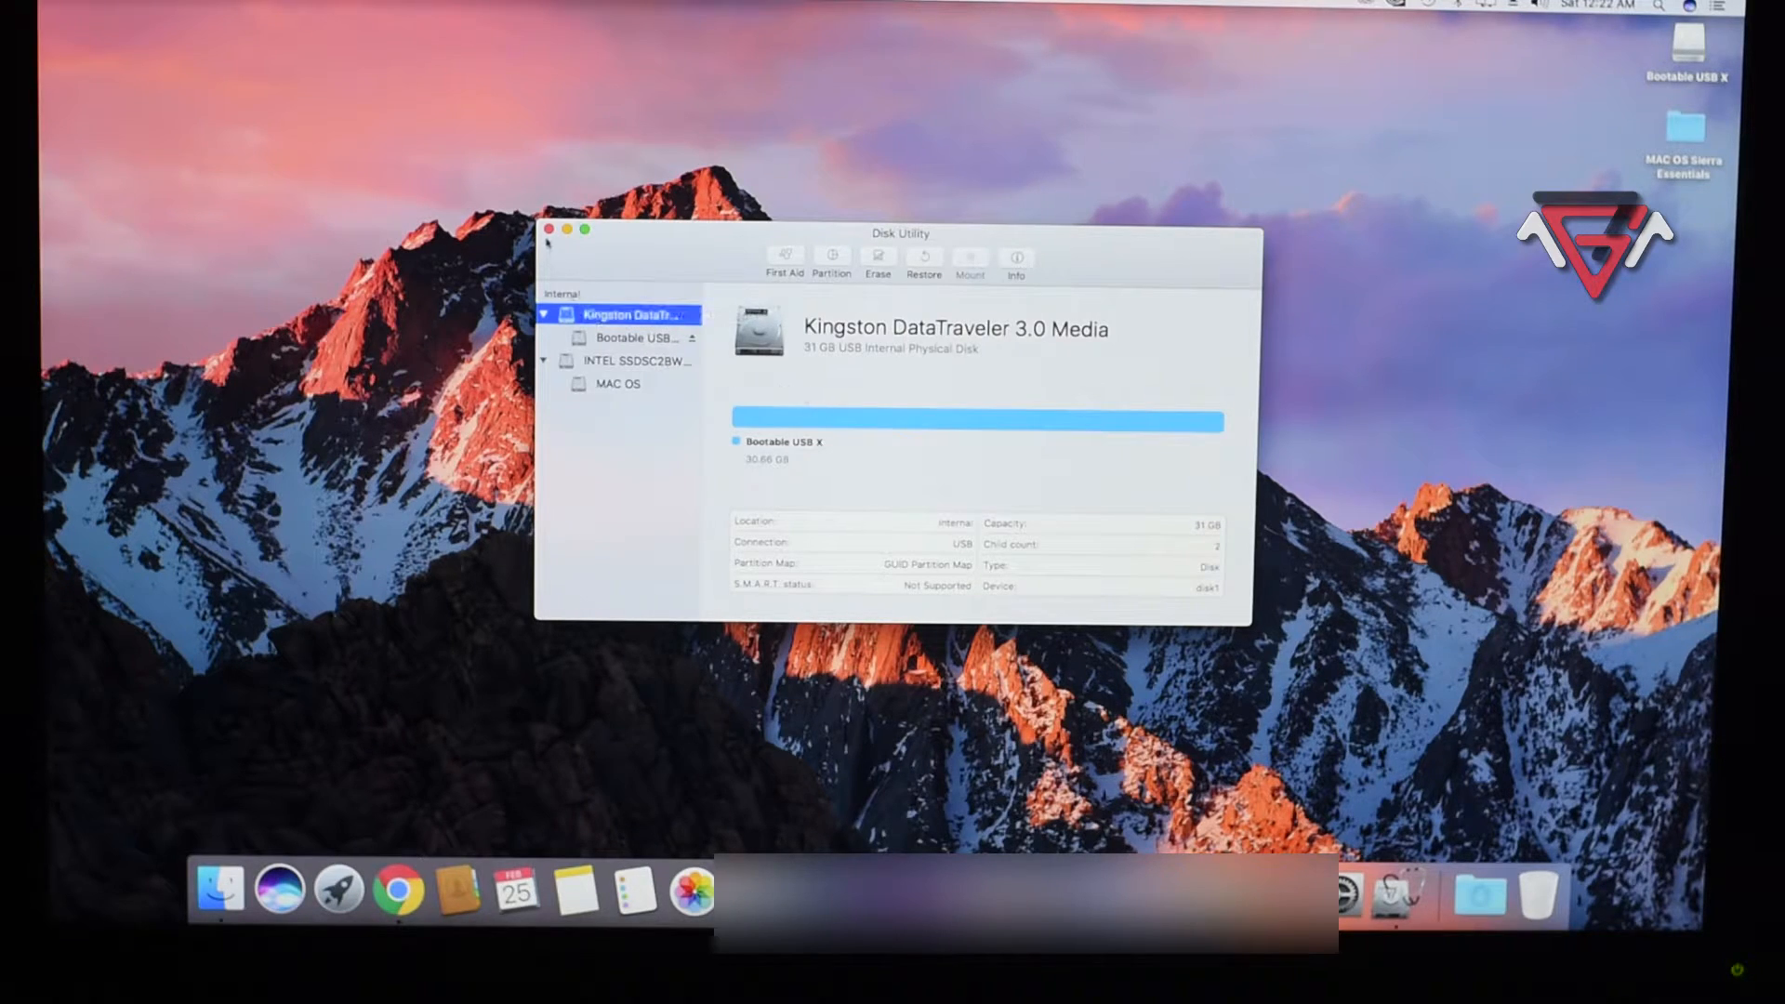
Close Disk Utility, accept UniBeast's license, and choose Bootable USB X with Sierra.
{"action": "left_click", "coordinate": [549, 229]}
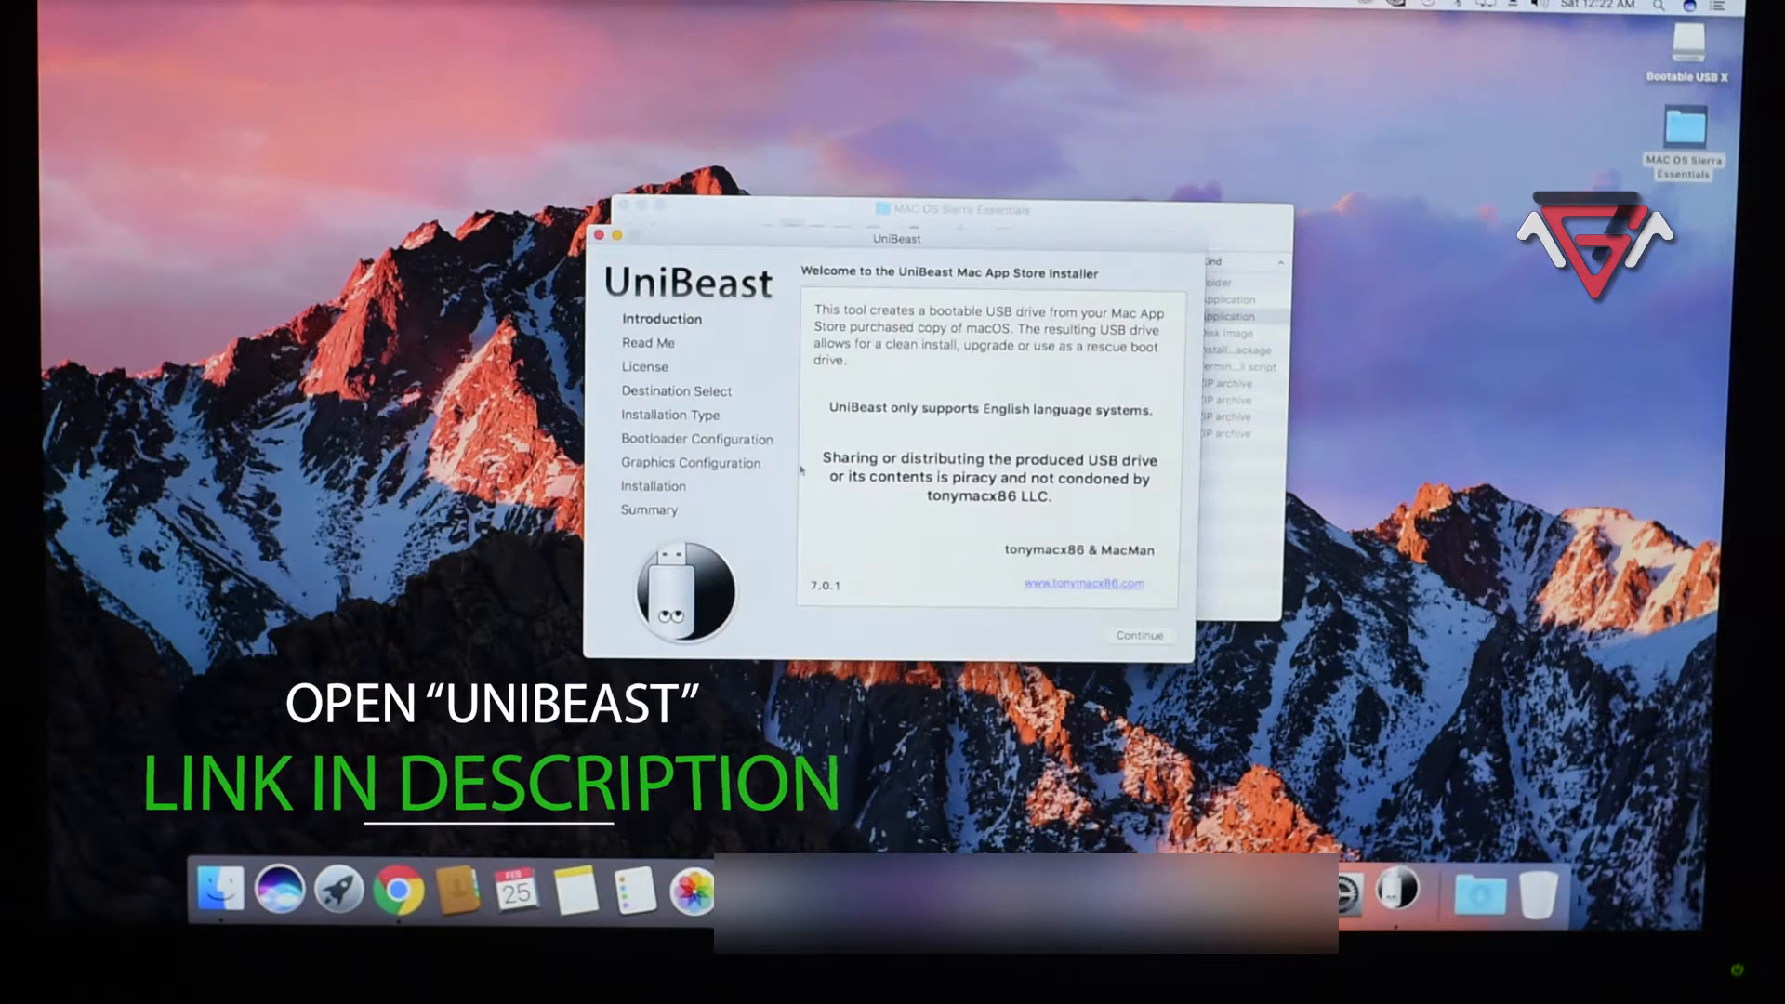
{"action": "left_click", "coordinate": [1138, 634]}
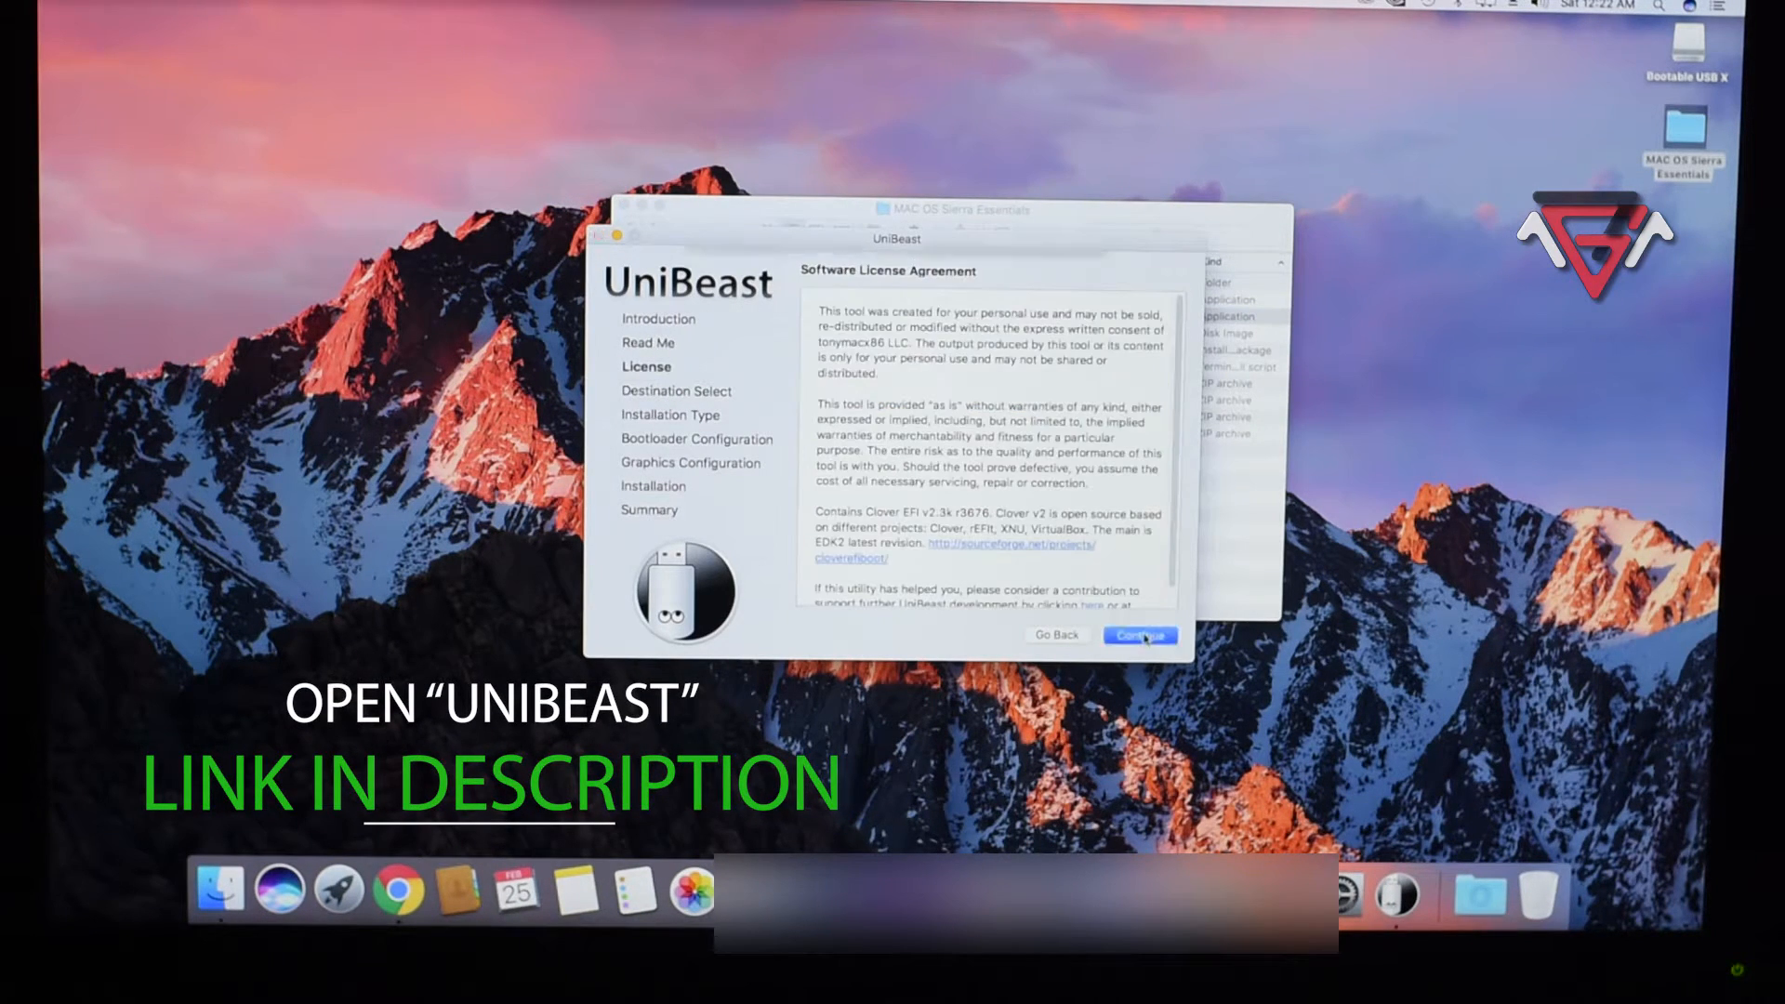
{"action": "left_click", "coordinate": [1140, 635]}
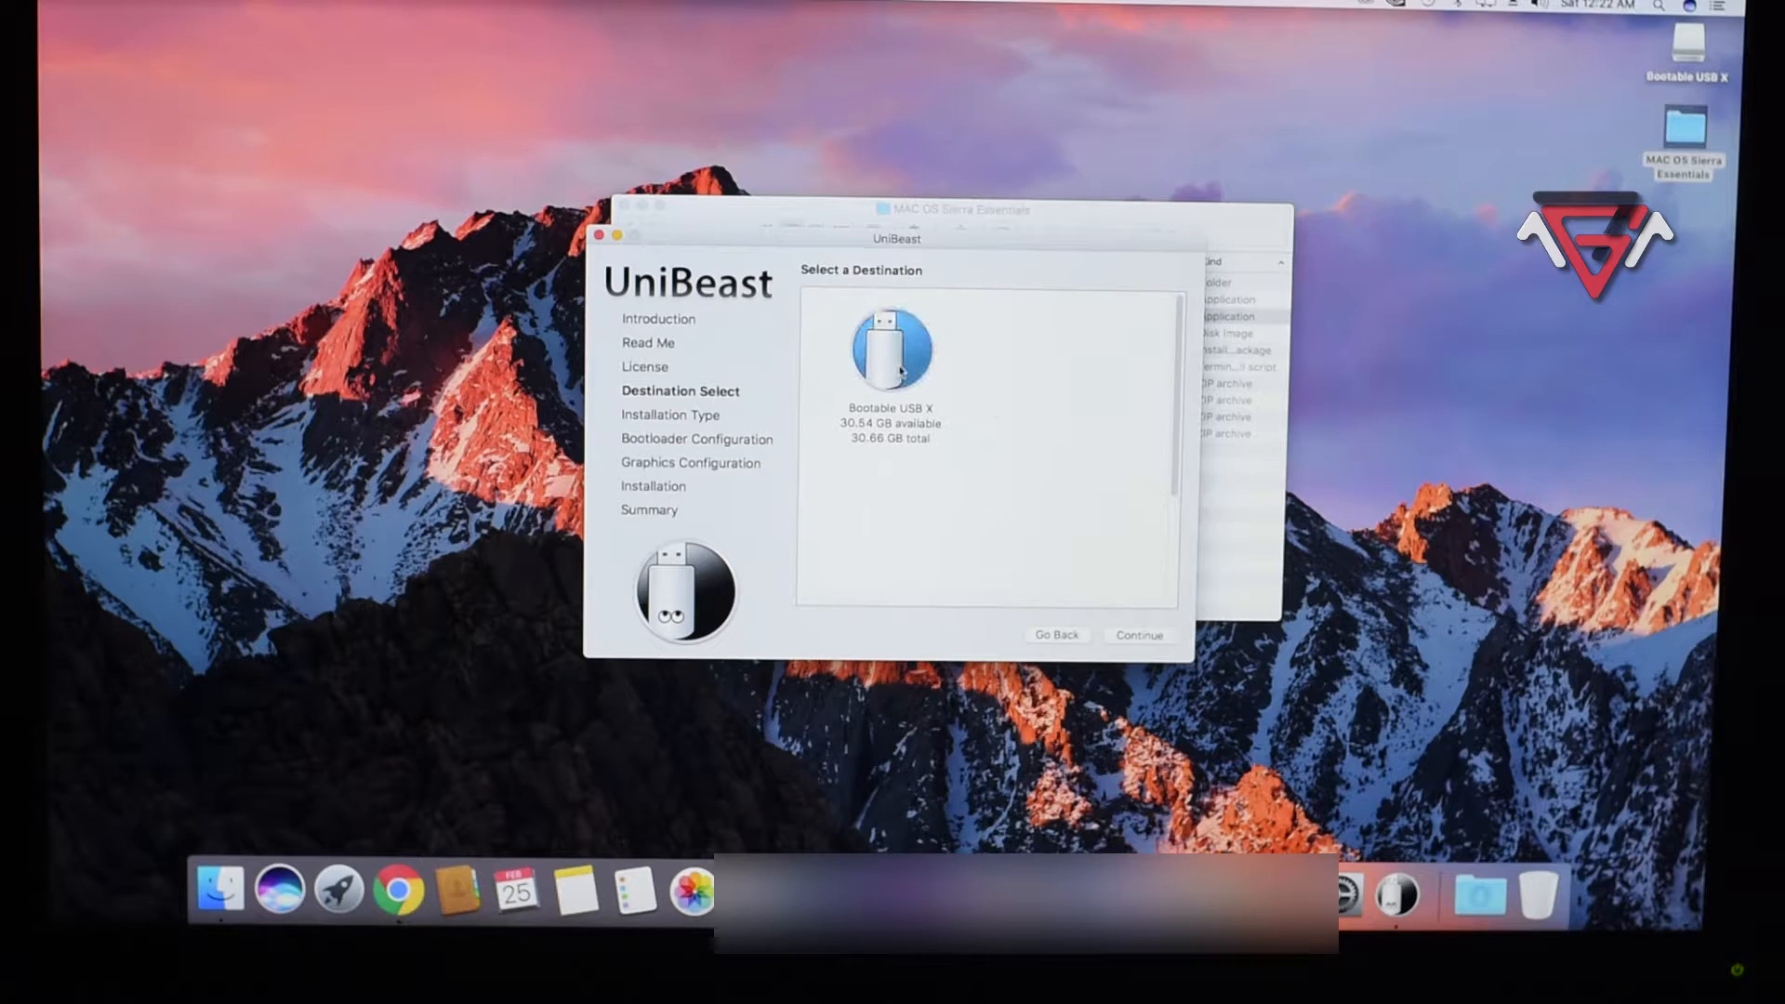
{"action": "left_click", "coordinate": [1138, 634]}
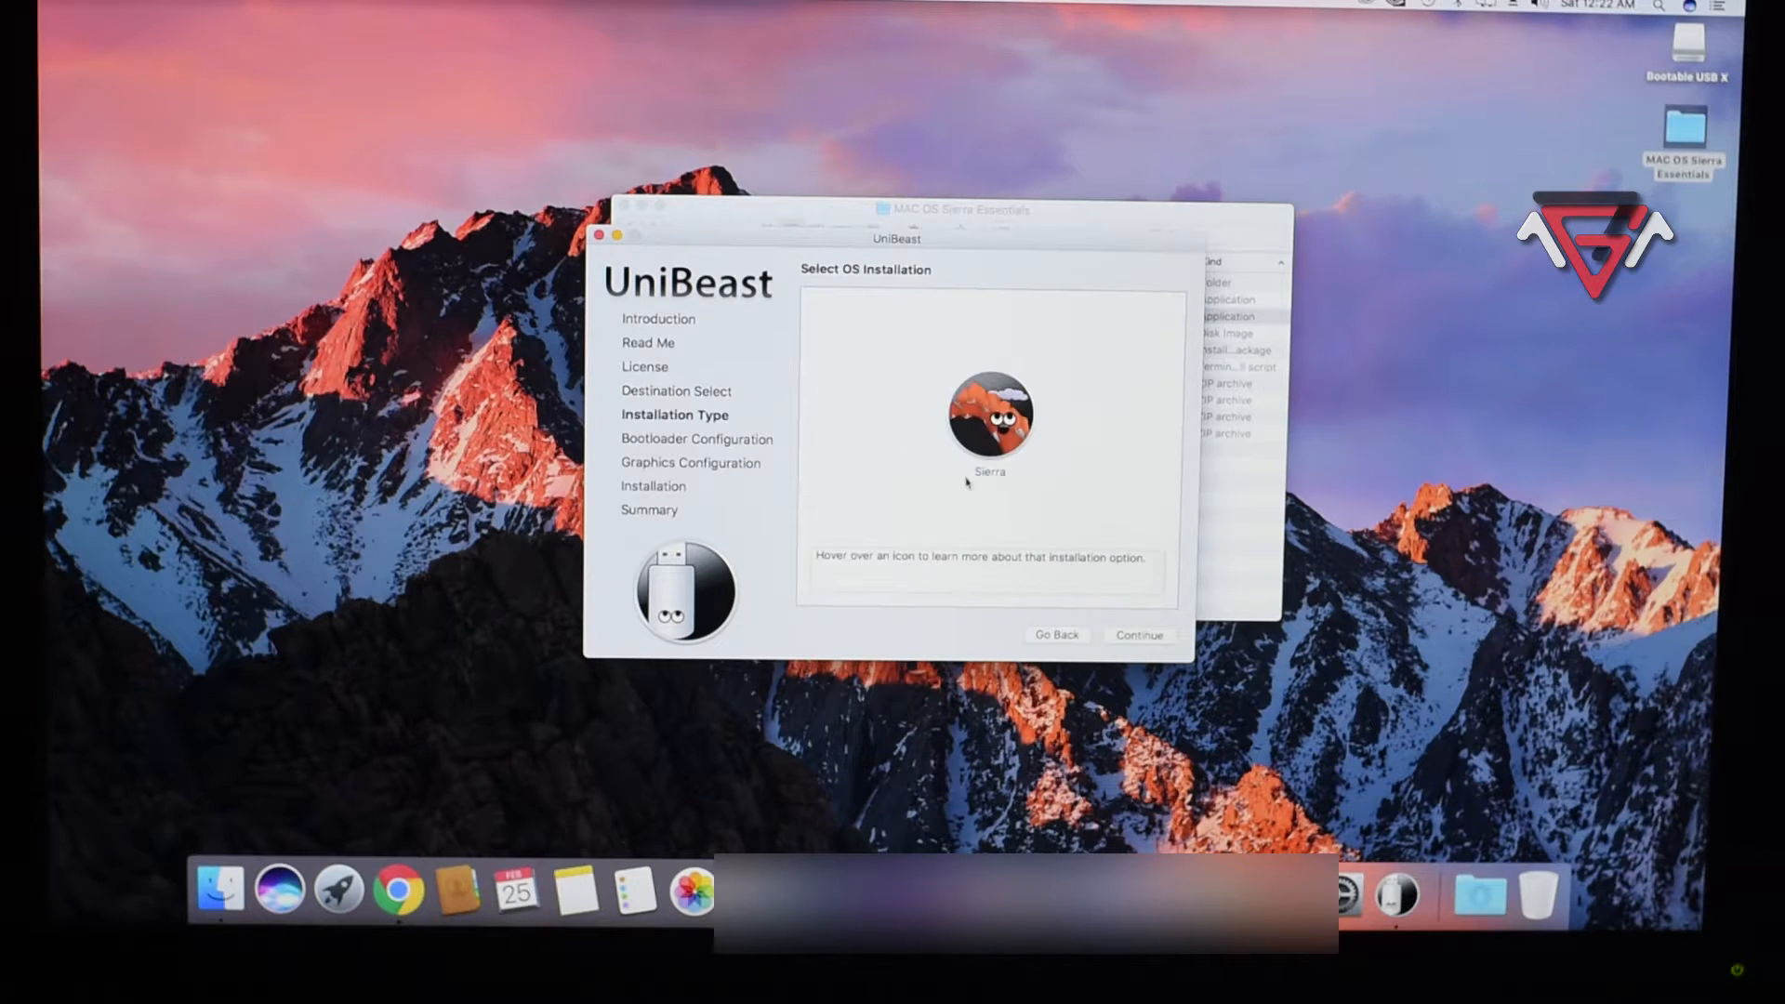
{"action": "left_click", "coordinate": [1138, 635]}
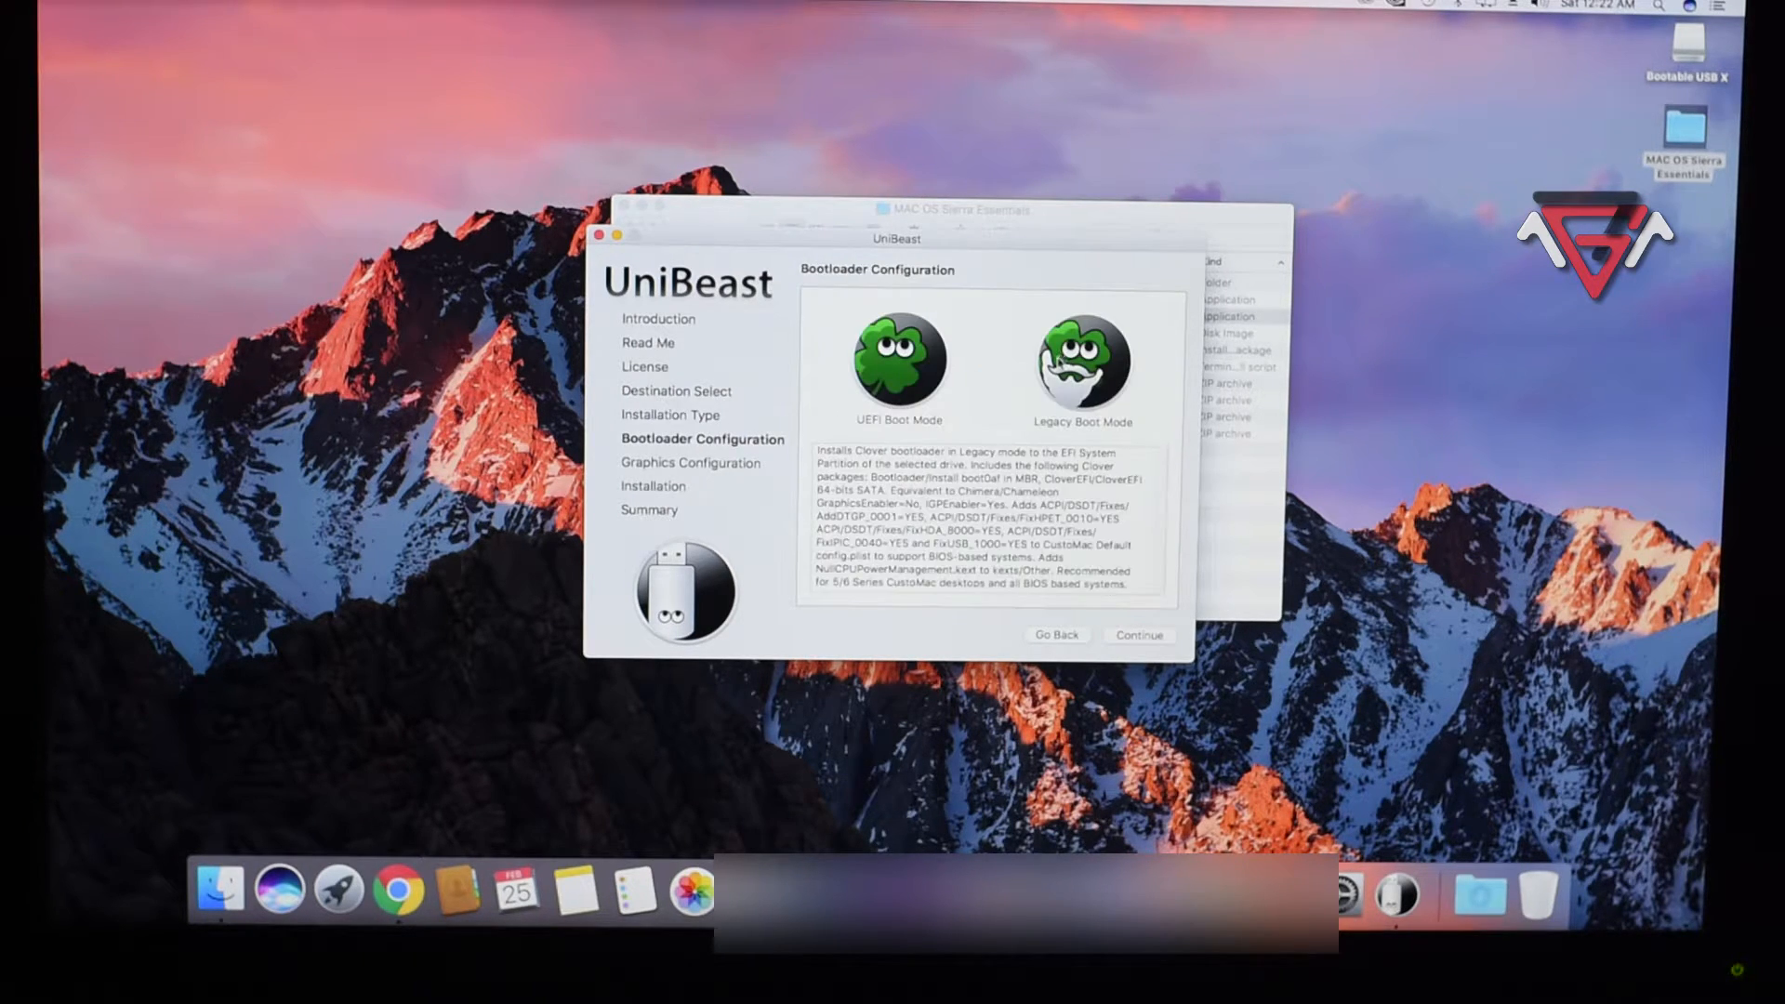
Select UEFI Boot Mode and enable Inject NVIDIA graphics, then reach the review screen.
{"action": "left_click", "coordinate": [1137, 634]}
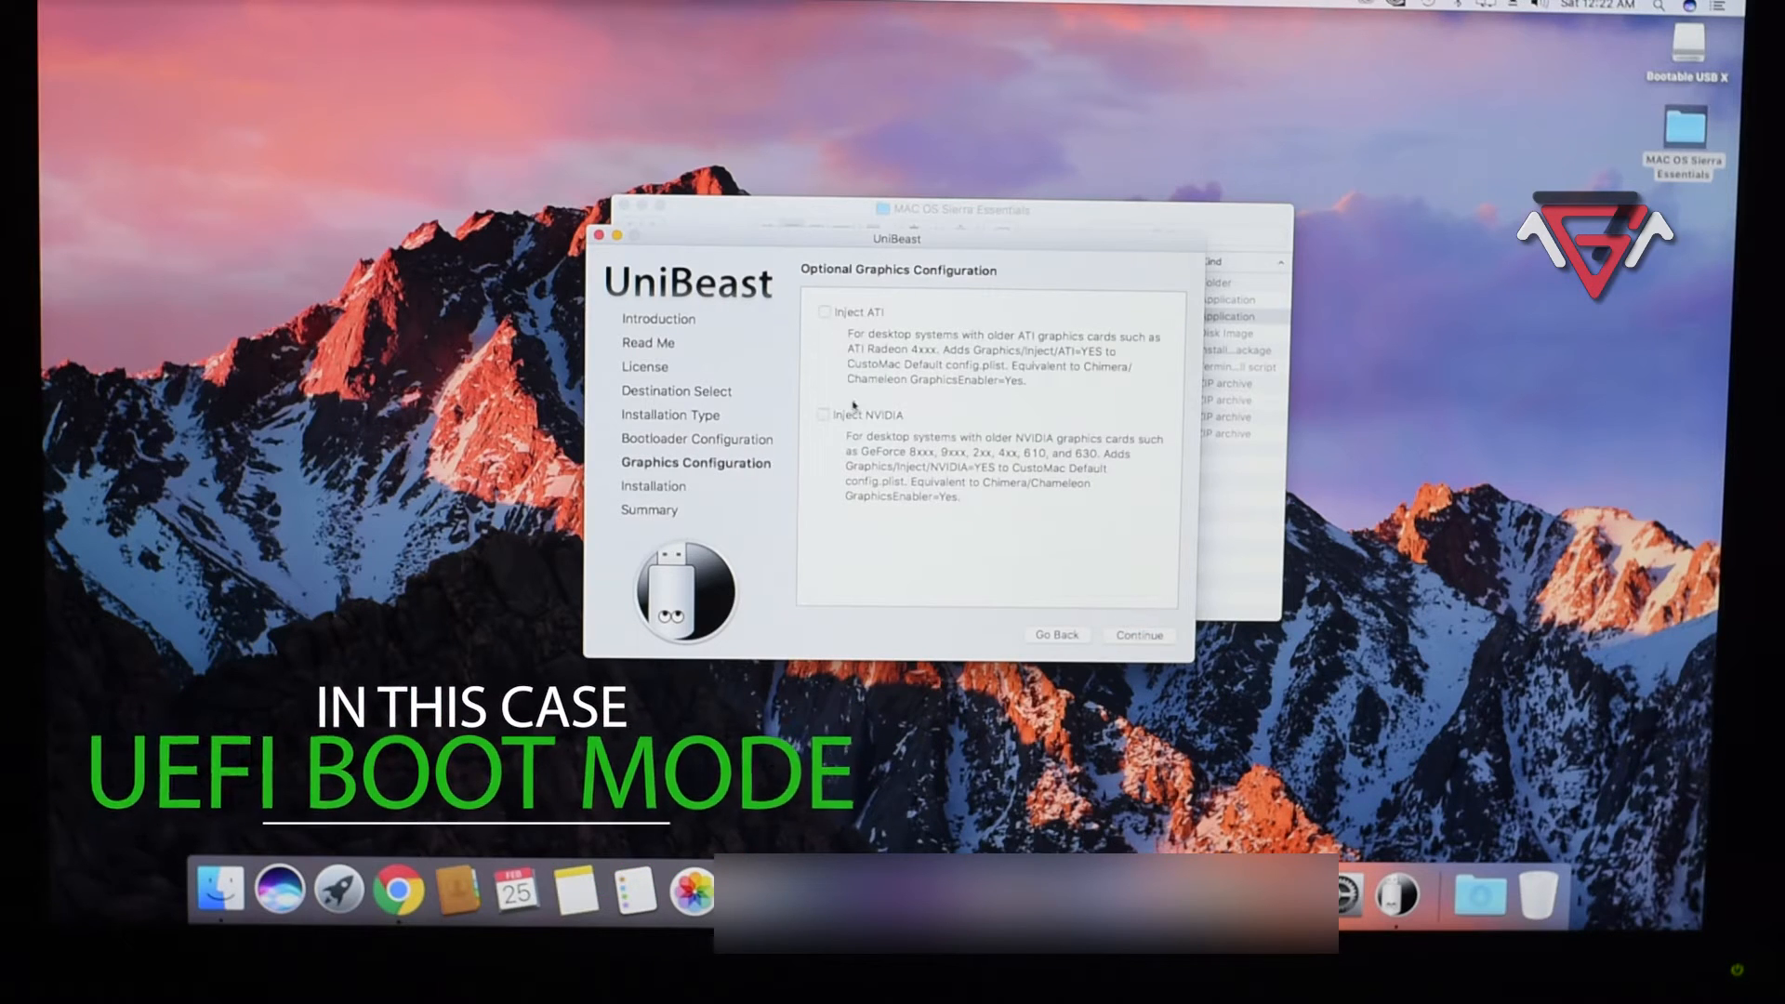
{"action": "left_click", "coordinate": [823, 413]}
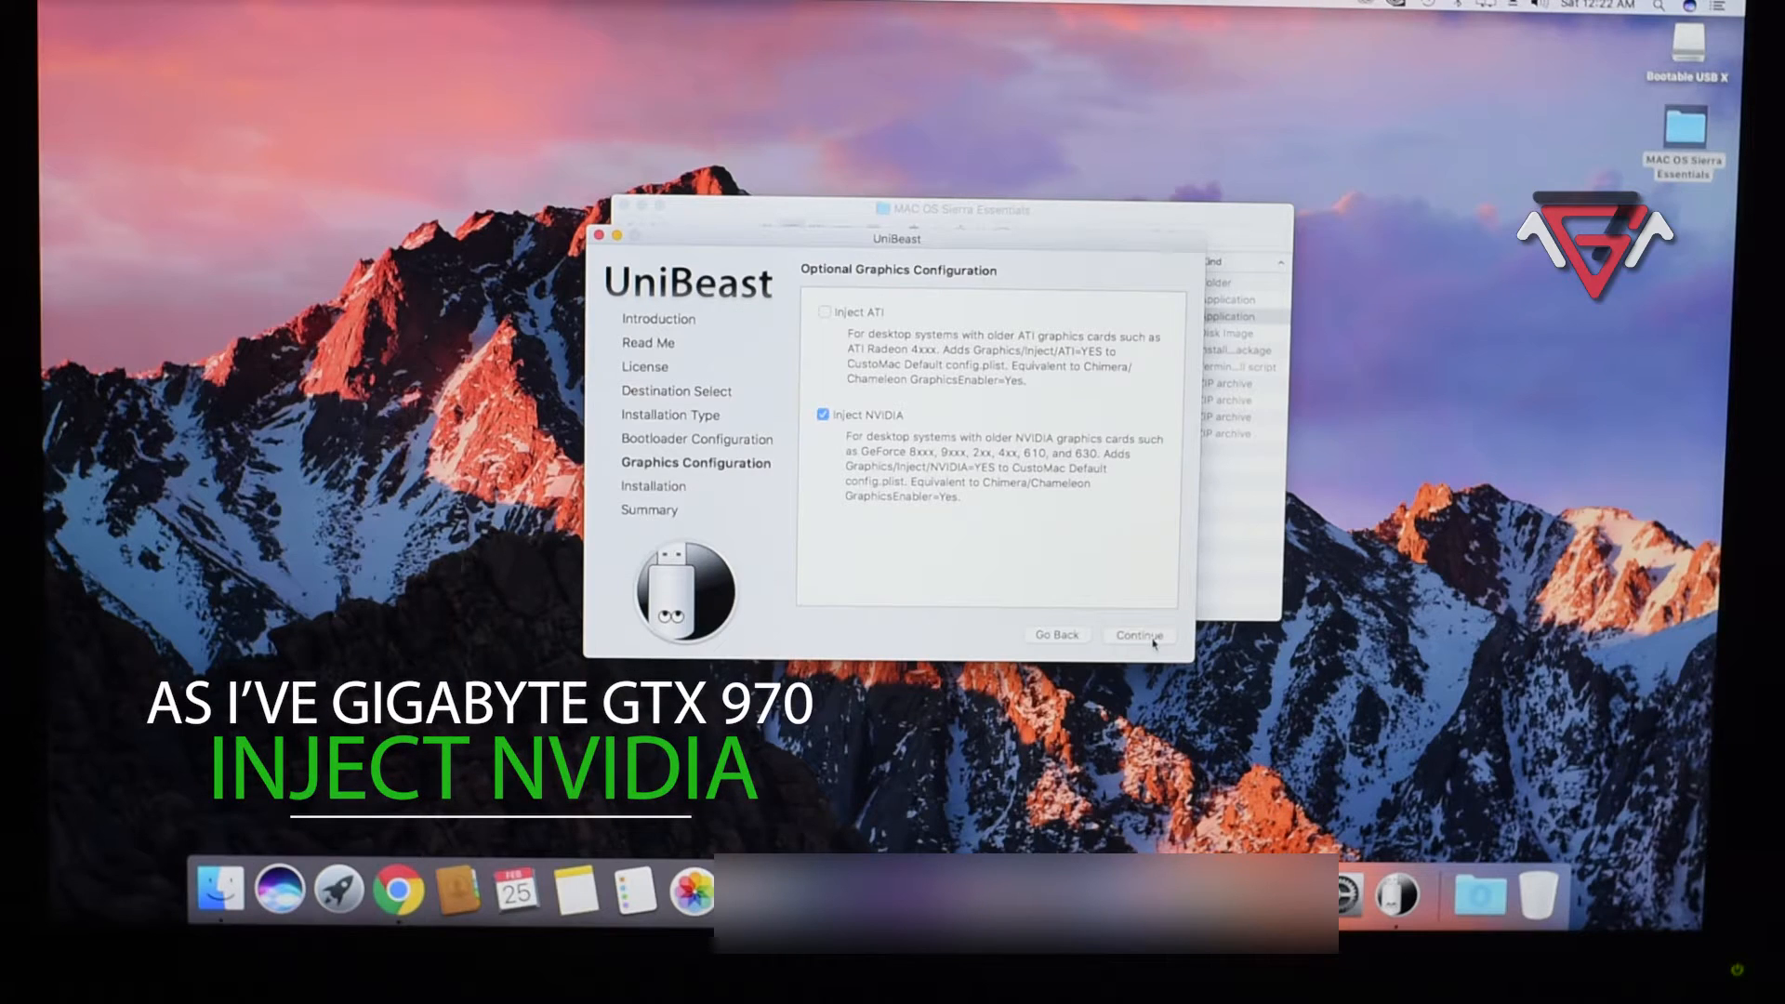
{"action": "left_click", "coordinate": [1056, 634]}
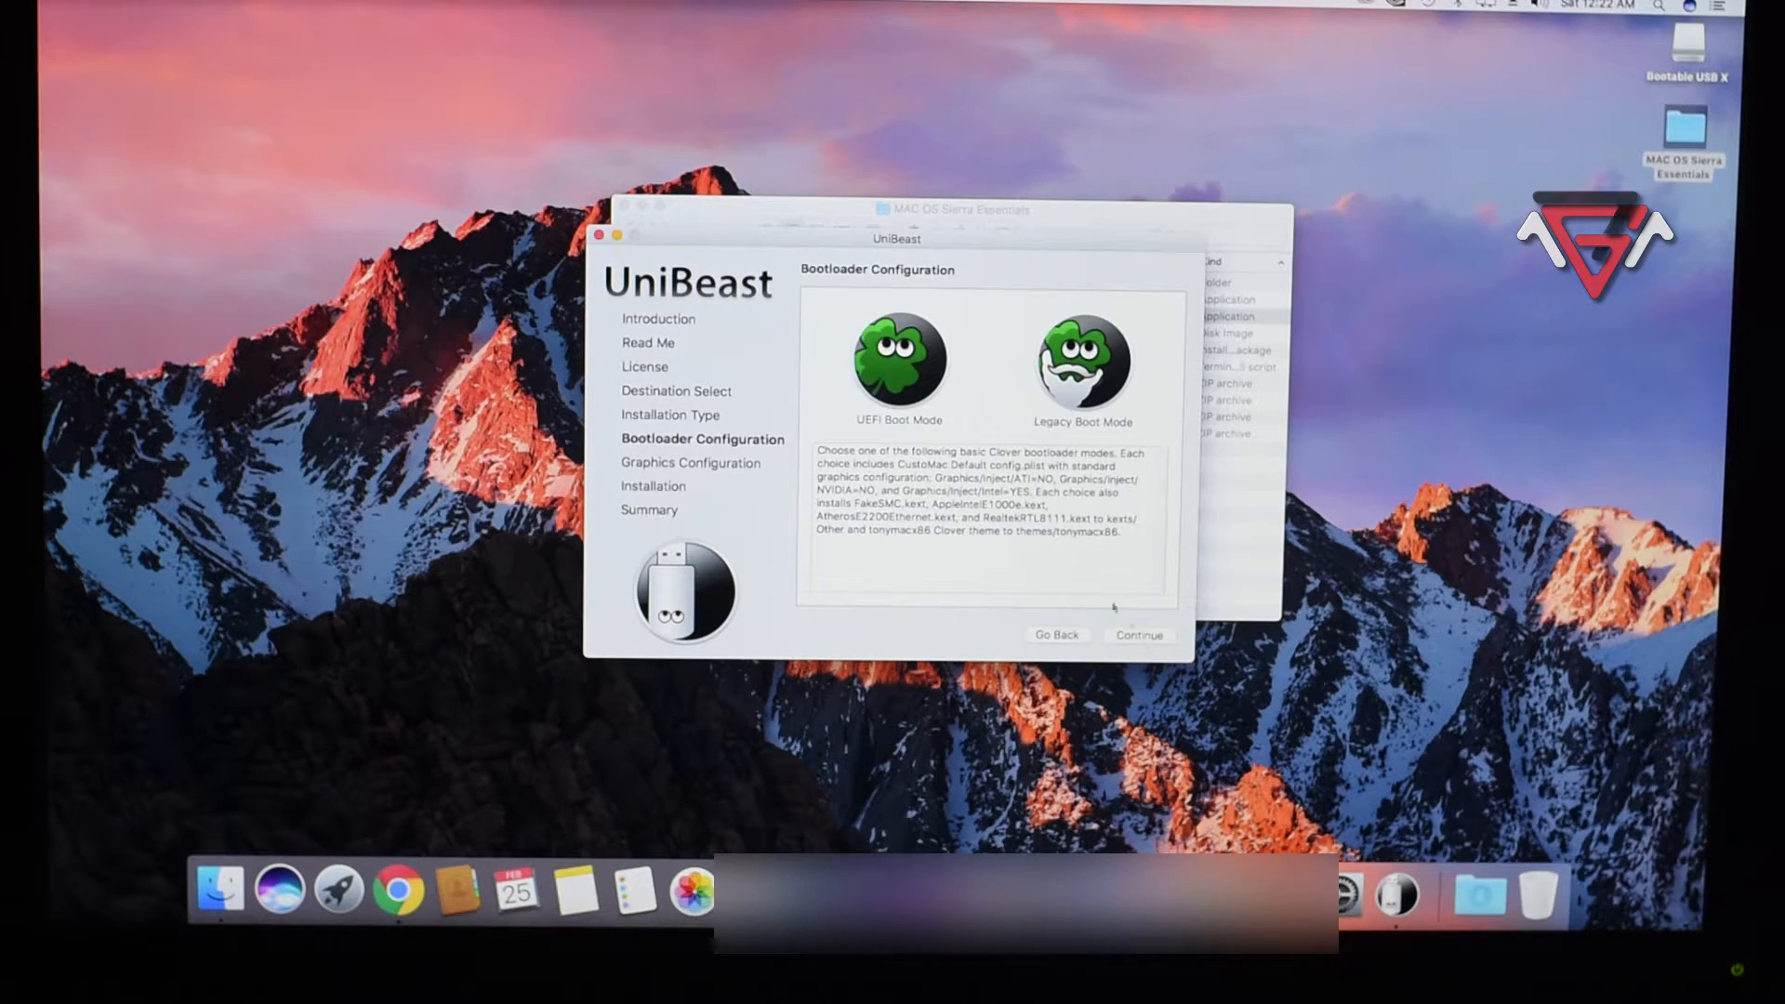
{"action": "left_click", "coordinate": [1138, 634]}
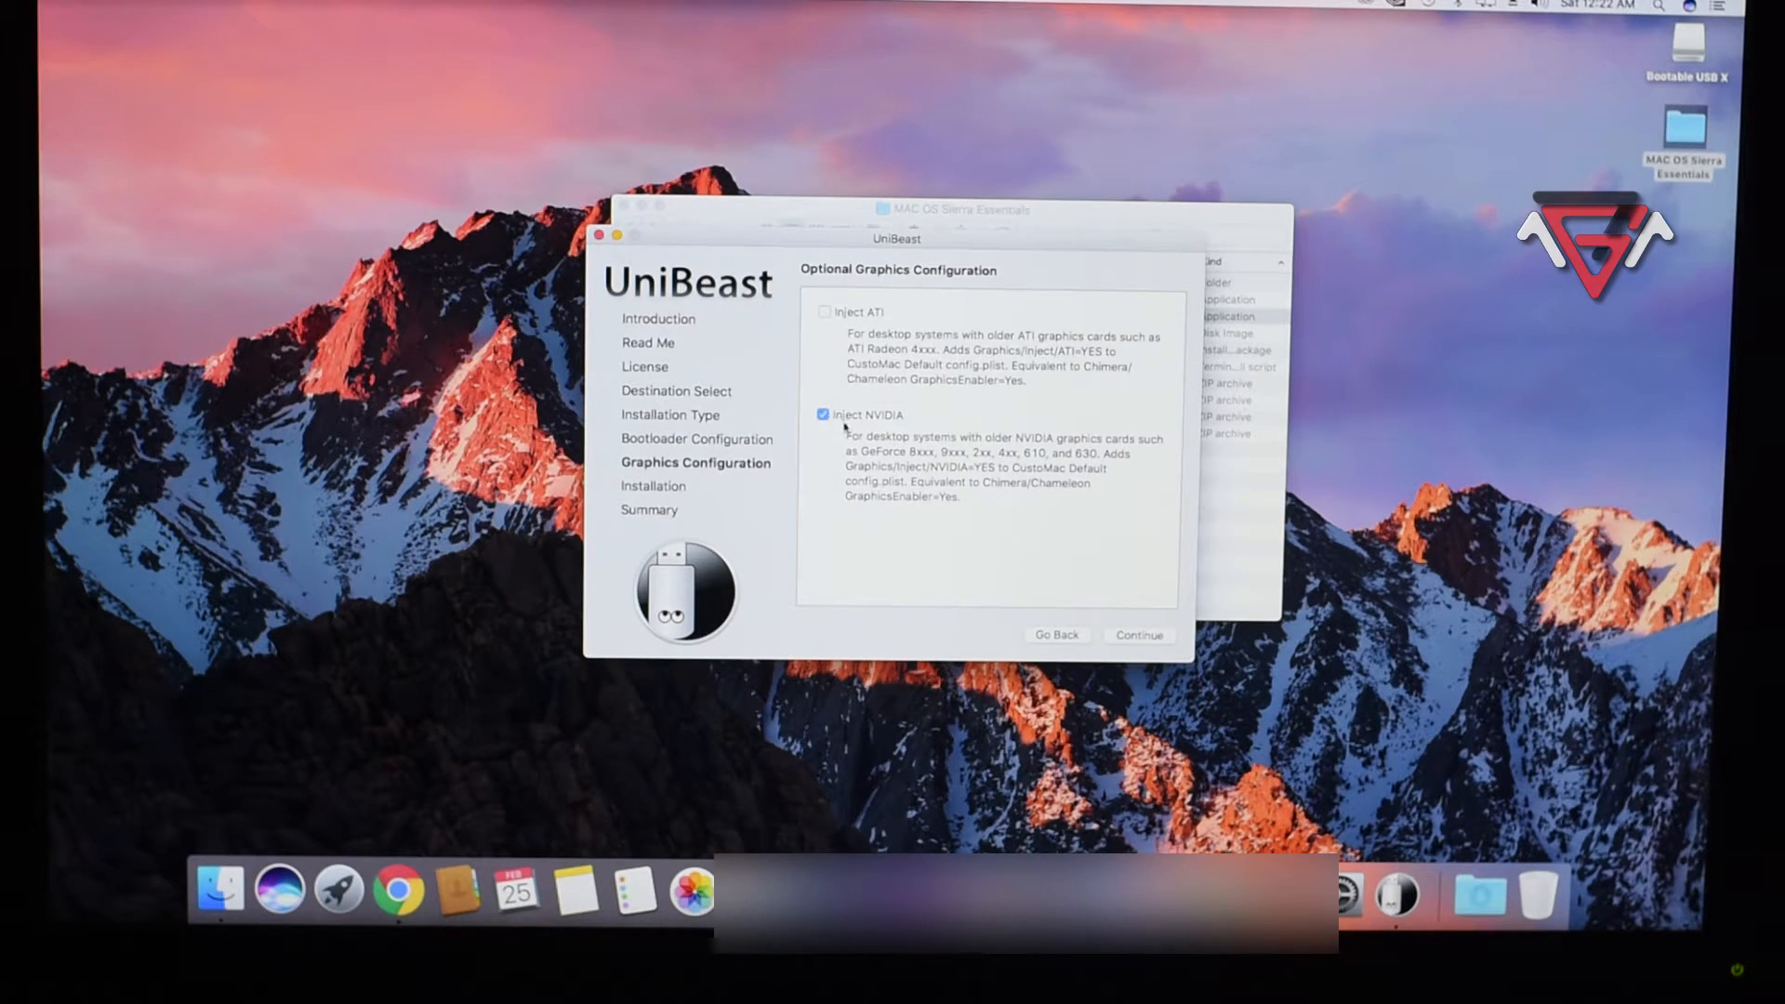
{"action": "left_click", "coordinate": [1138, 635]}
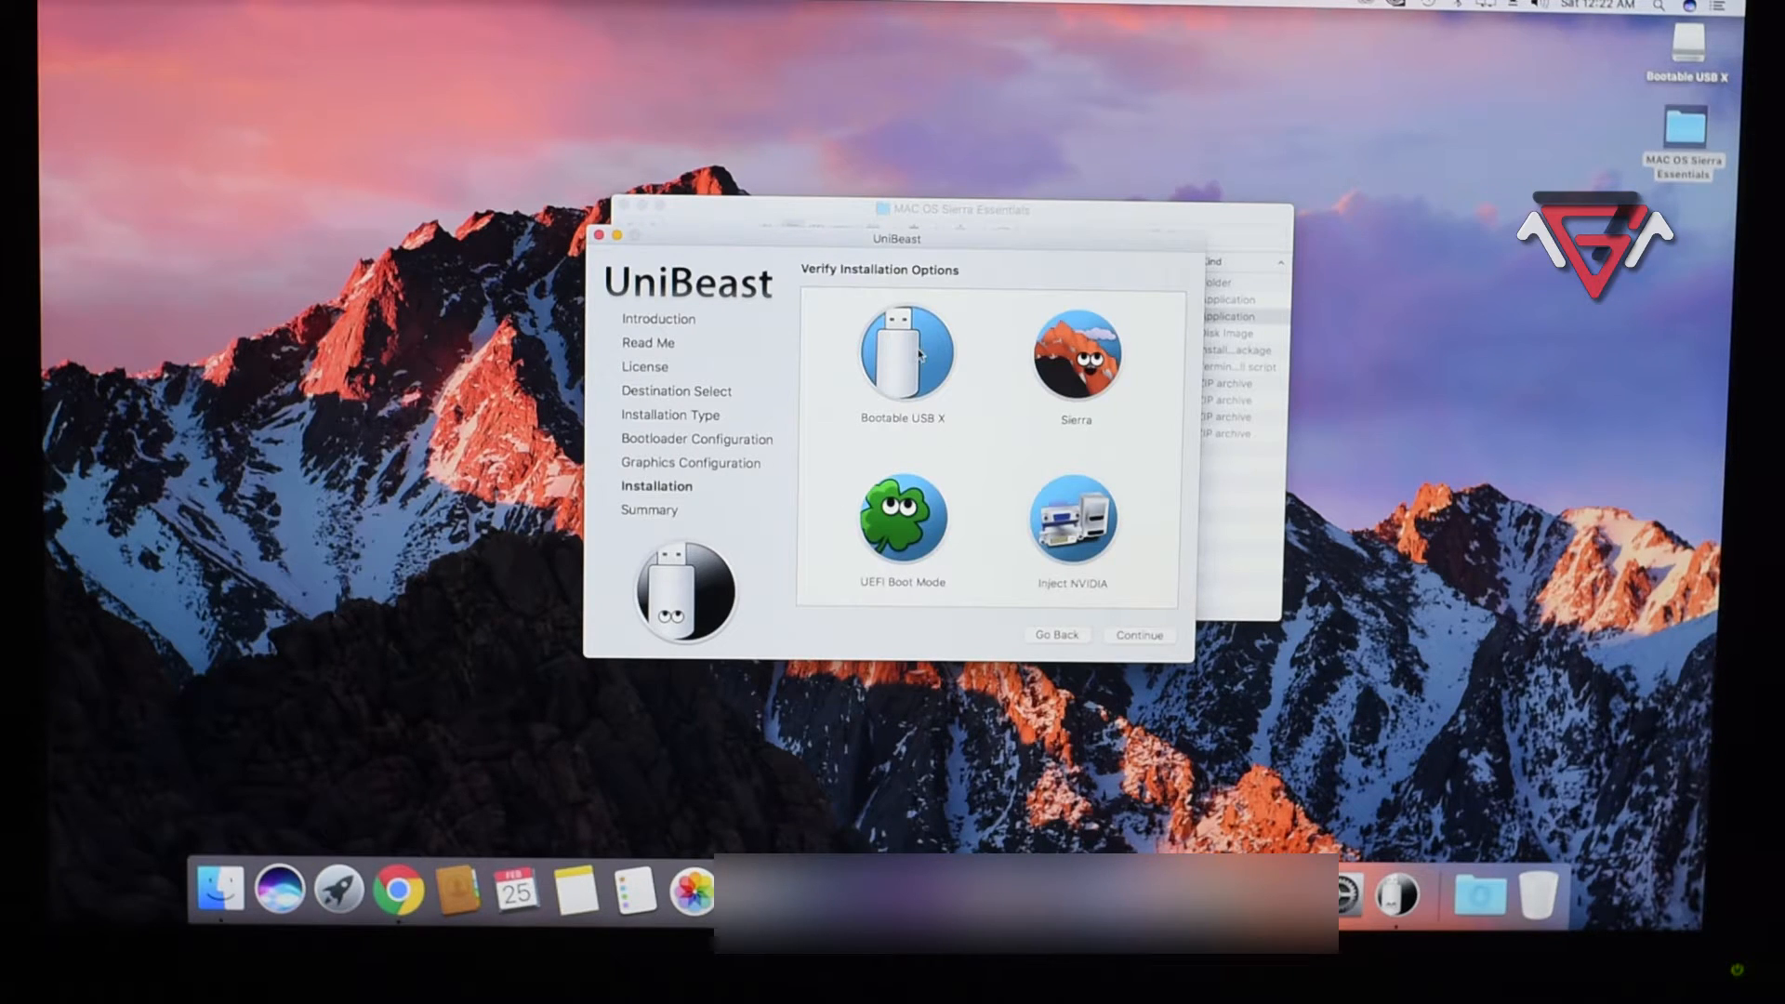
Start creating the bootable Sierra drive and authorize it with the administrator password.
{"action": "left_click", "coordinate": [1137, 634]}
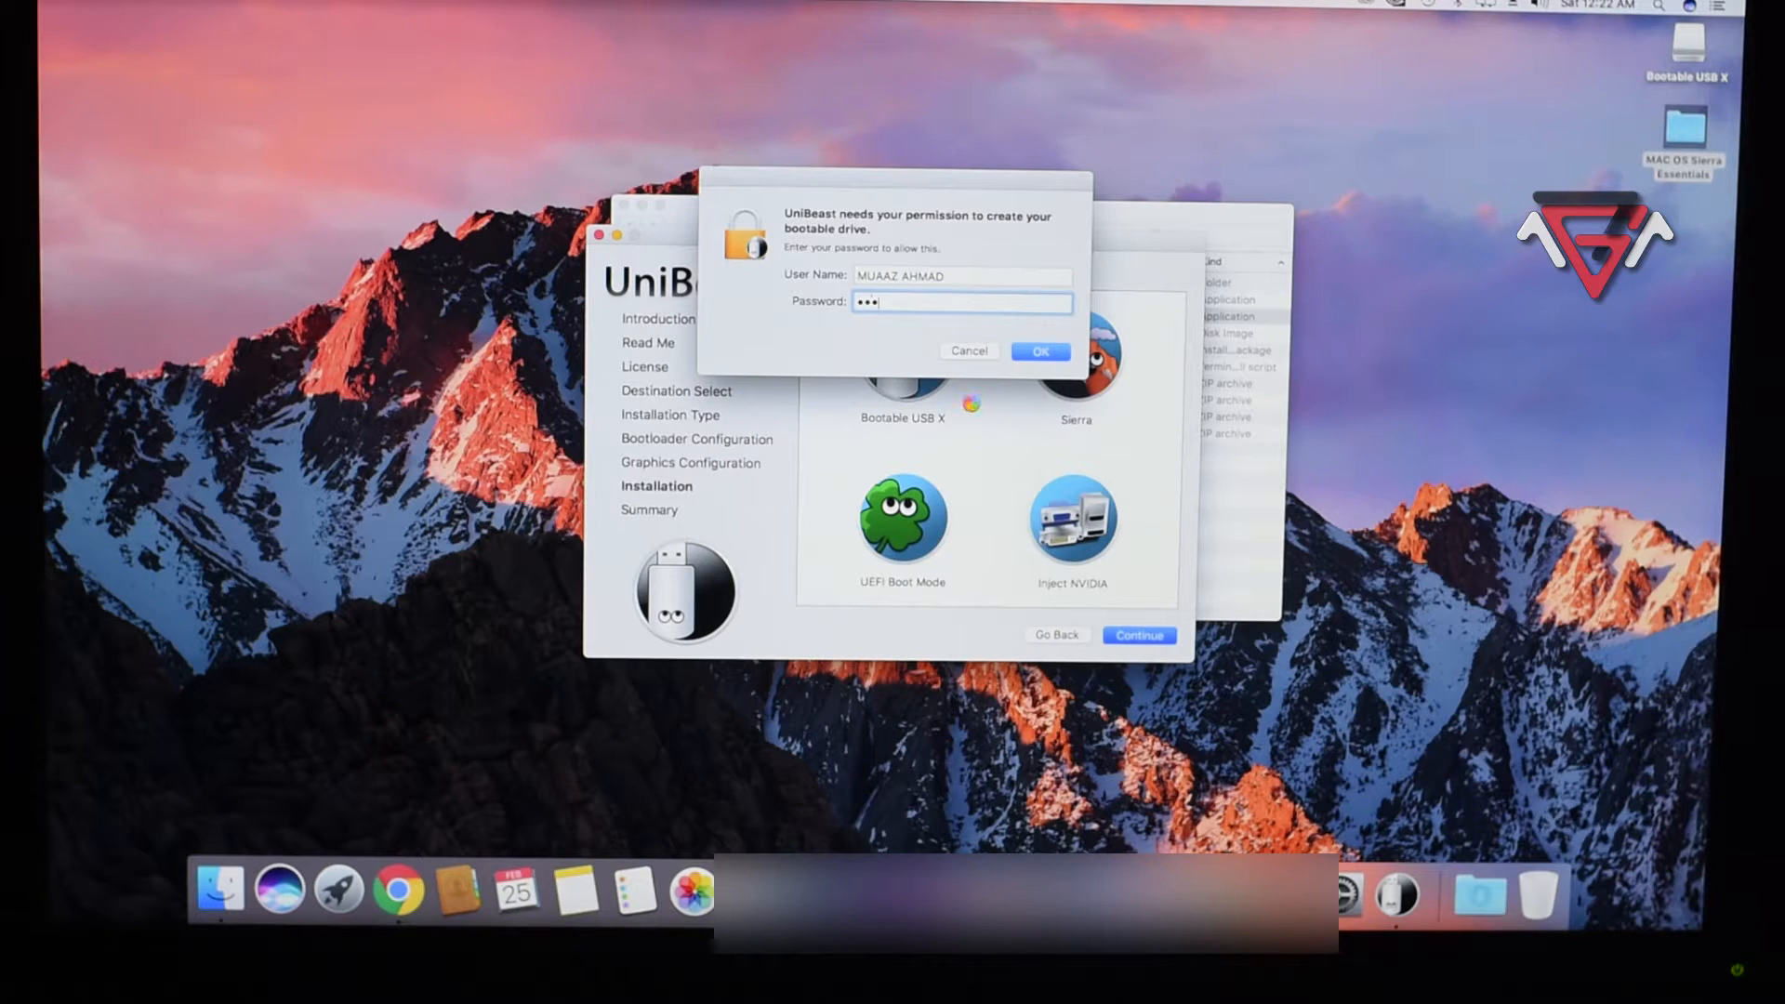
{"action": "type", "text": "•"}
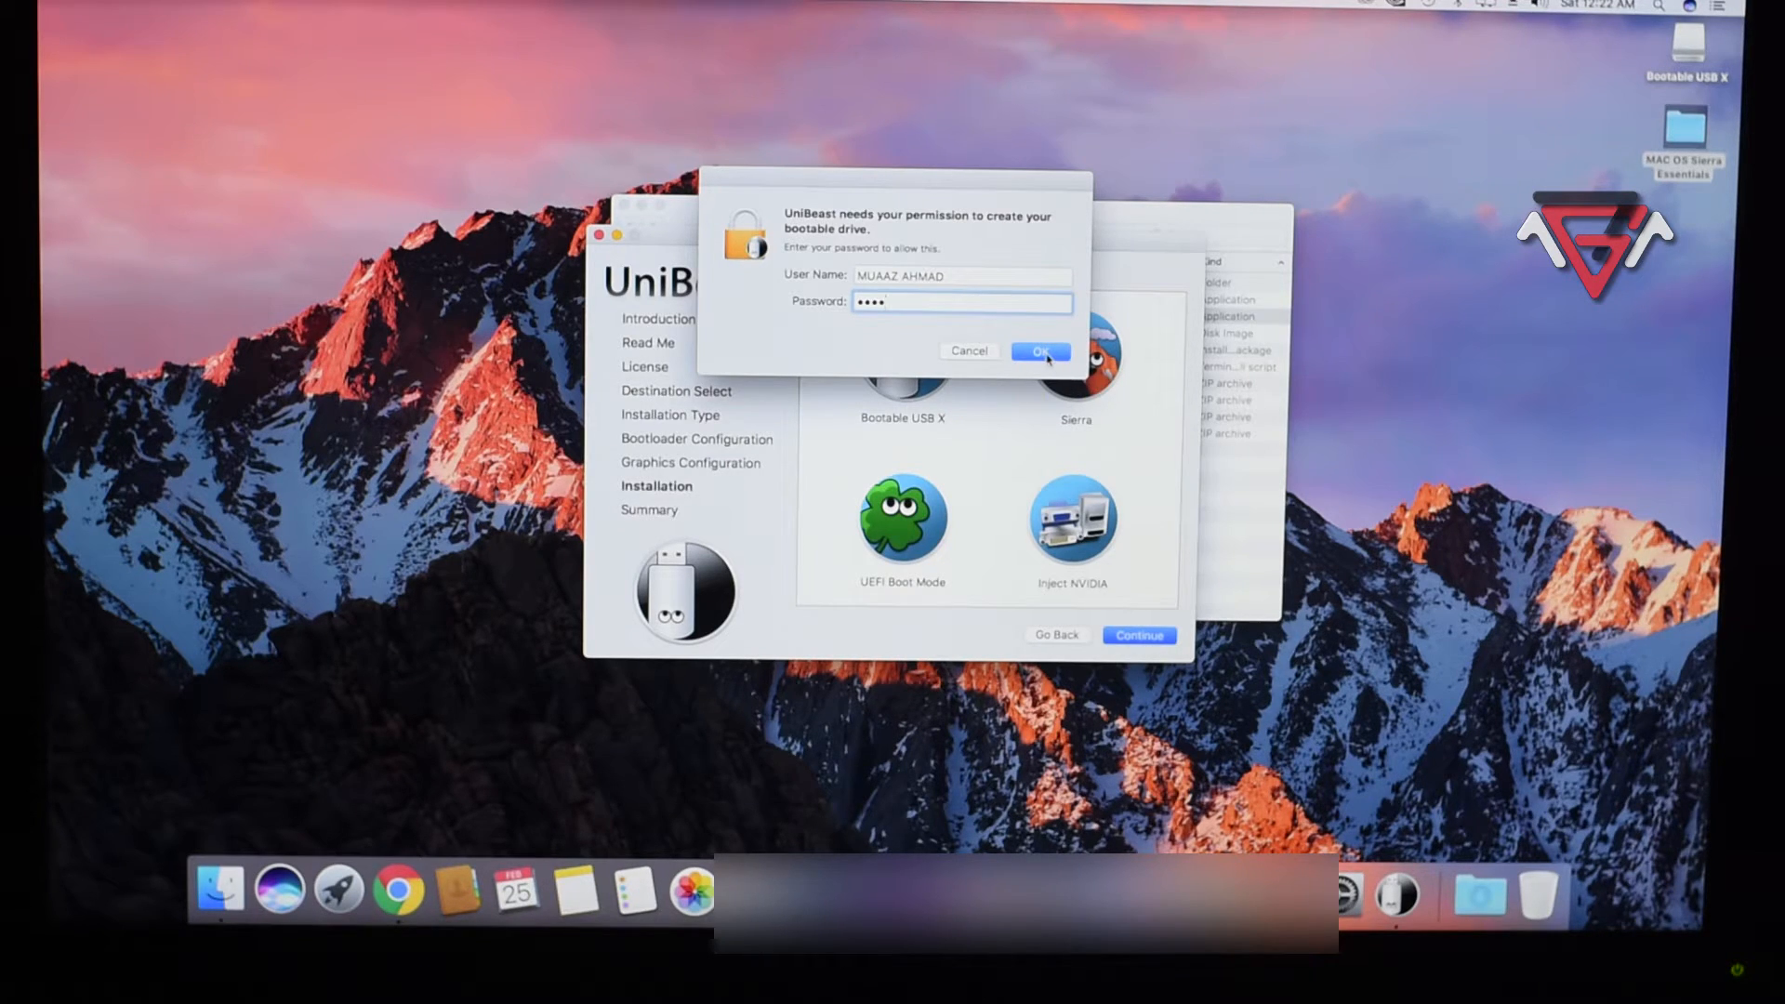
{"action": "left_click", "coordinate": [1038, 350]}
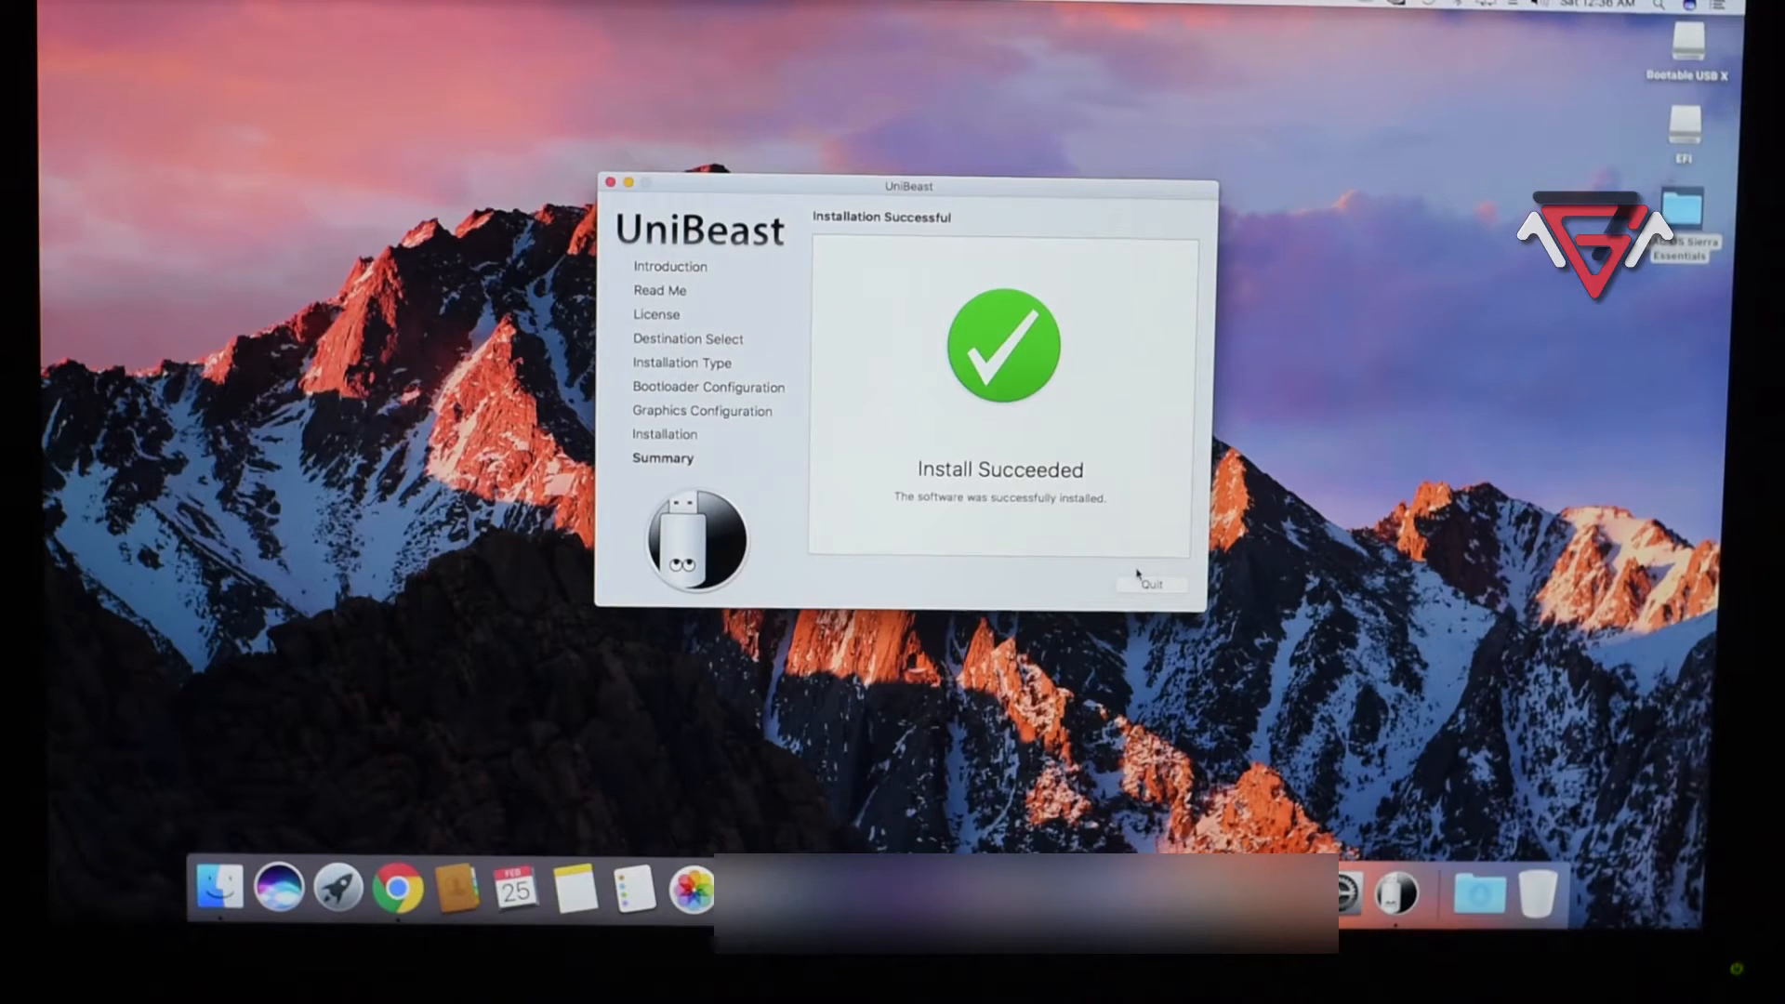
{"action": "mouse_move", "coordinate": [1167, 595]}
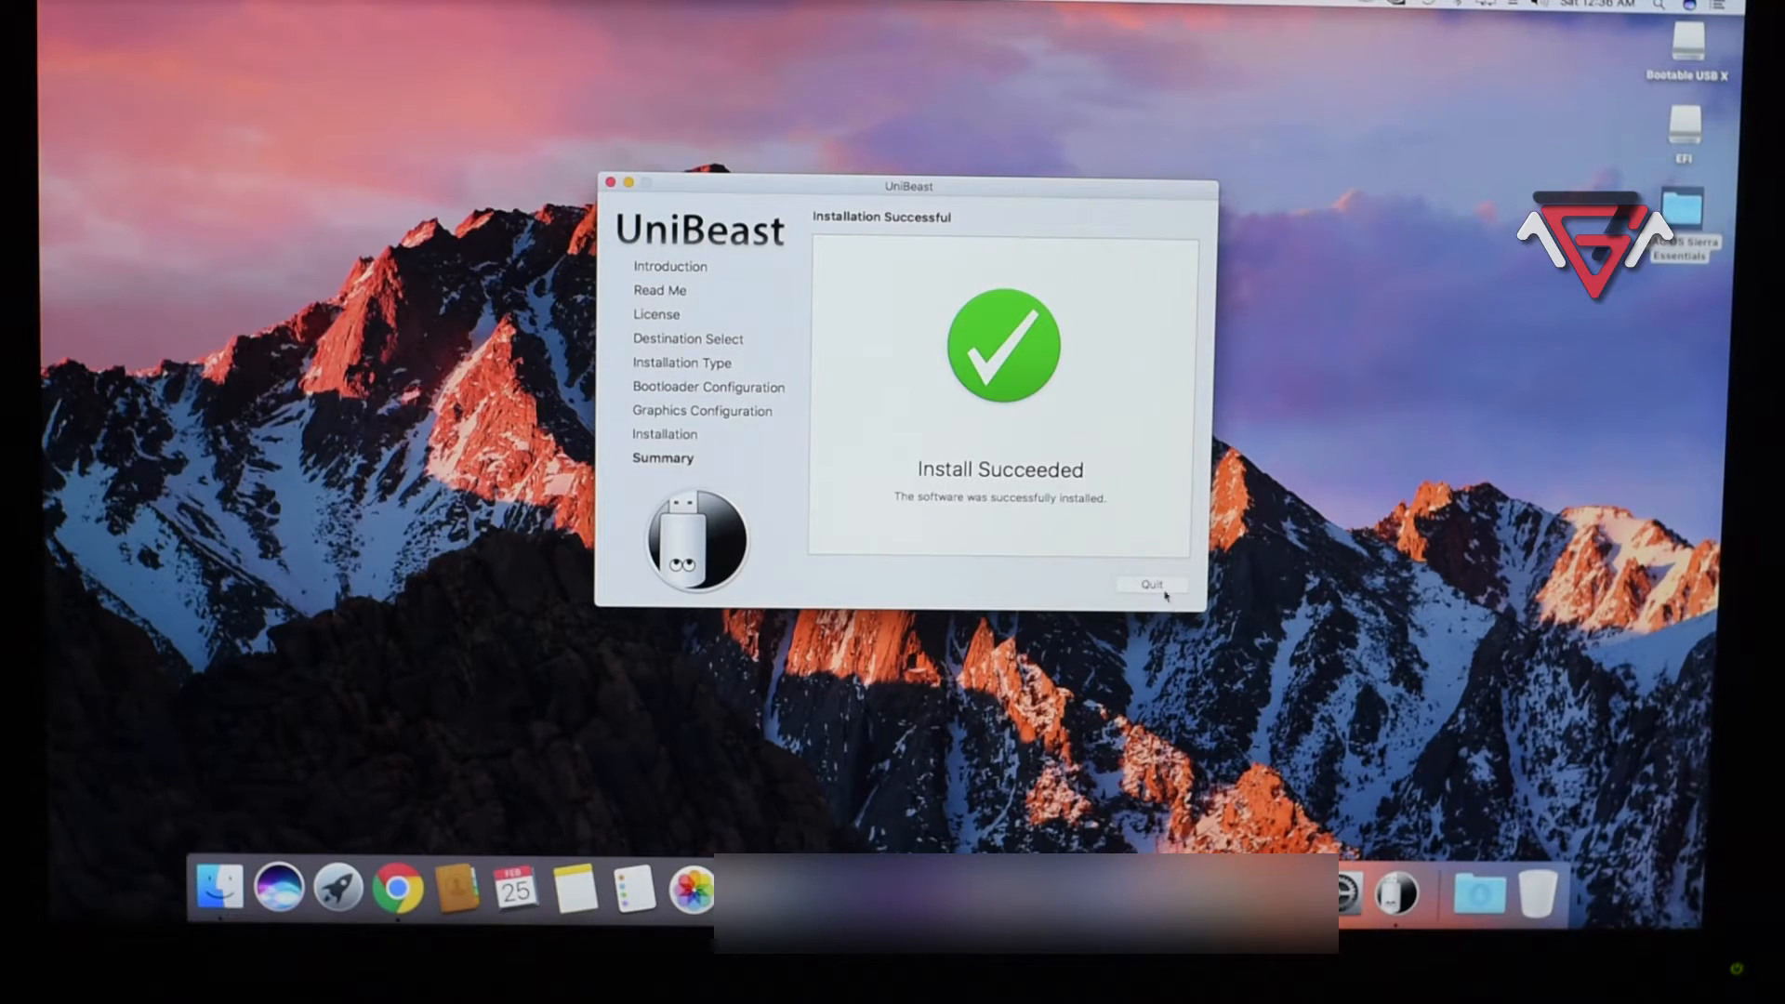
Quit UniBeast, copy the MultiBeast - Sierra Edition folder to Bootable USB X, close Finder windows.
{"action": "left_click", "coordinate": [1150, 584]}
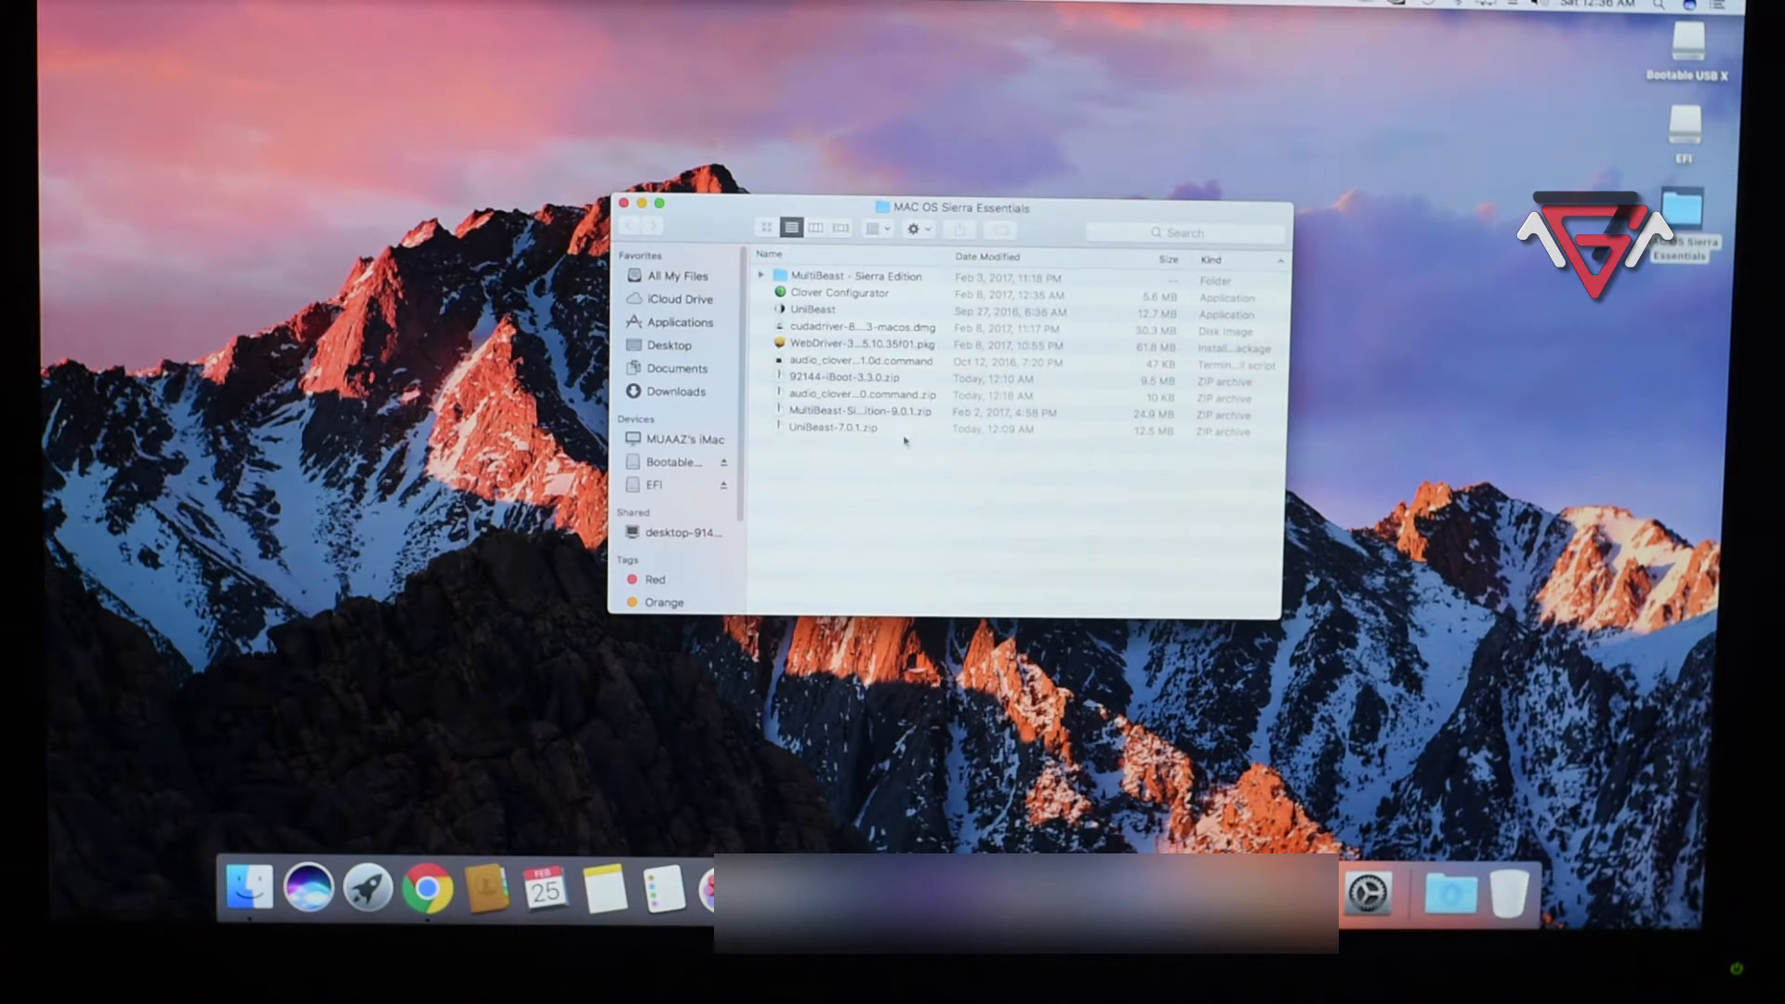
{"action": "right_click", "coordinate": [839, 293]}
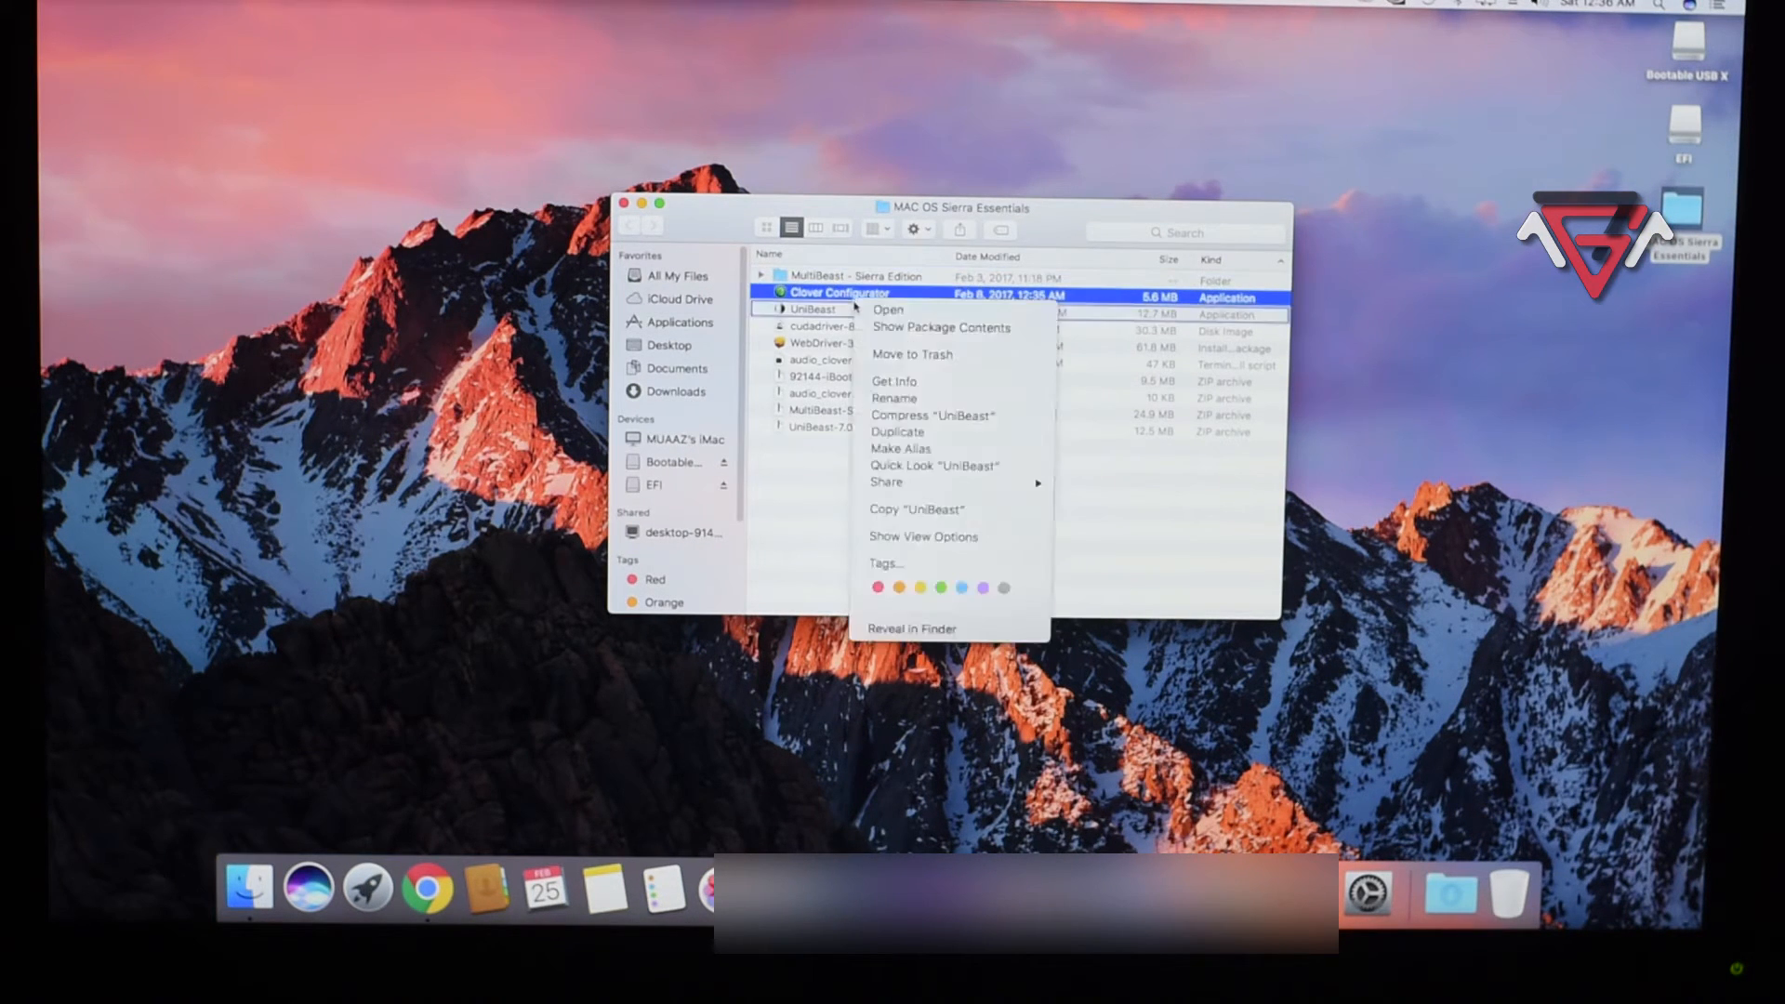
{"action": "right_click", "coordinate": [820, 277]}
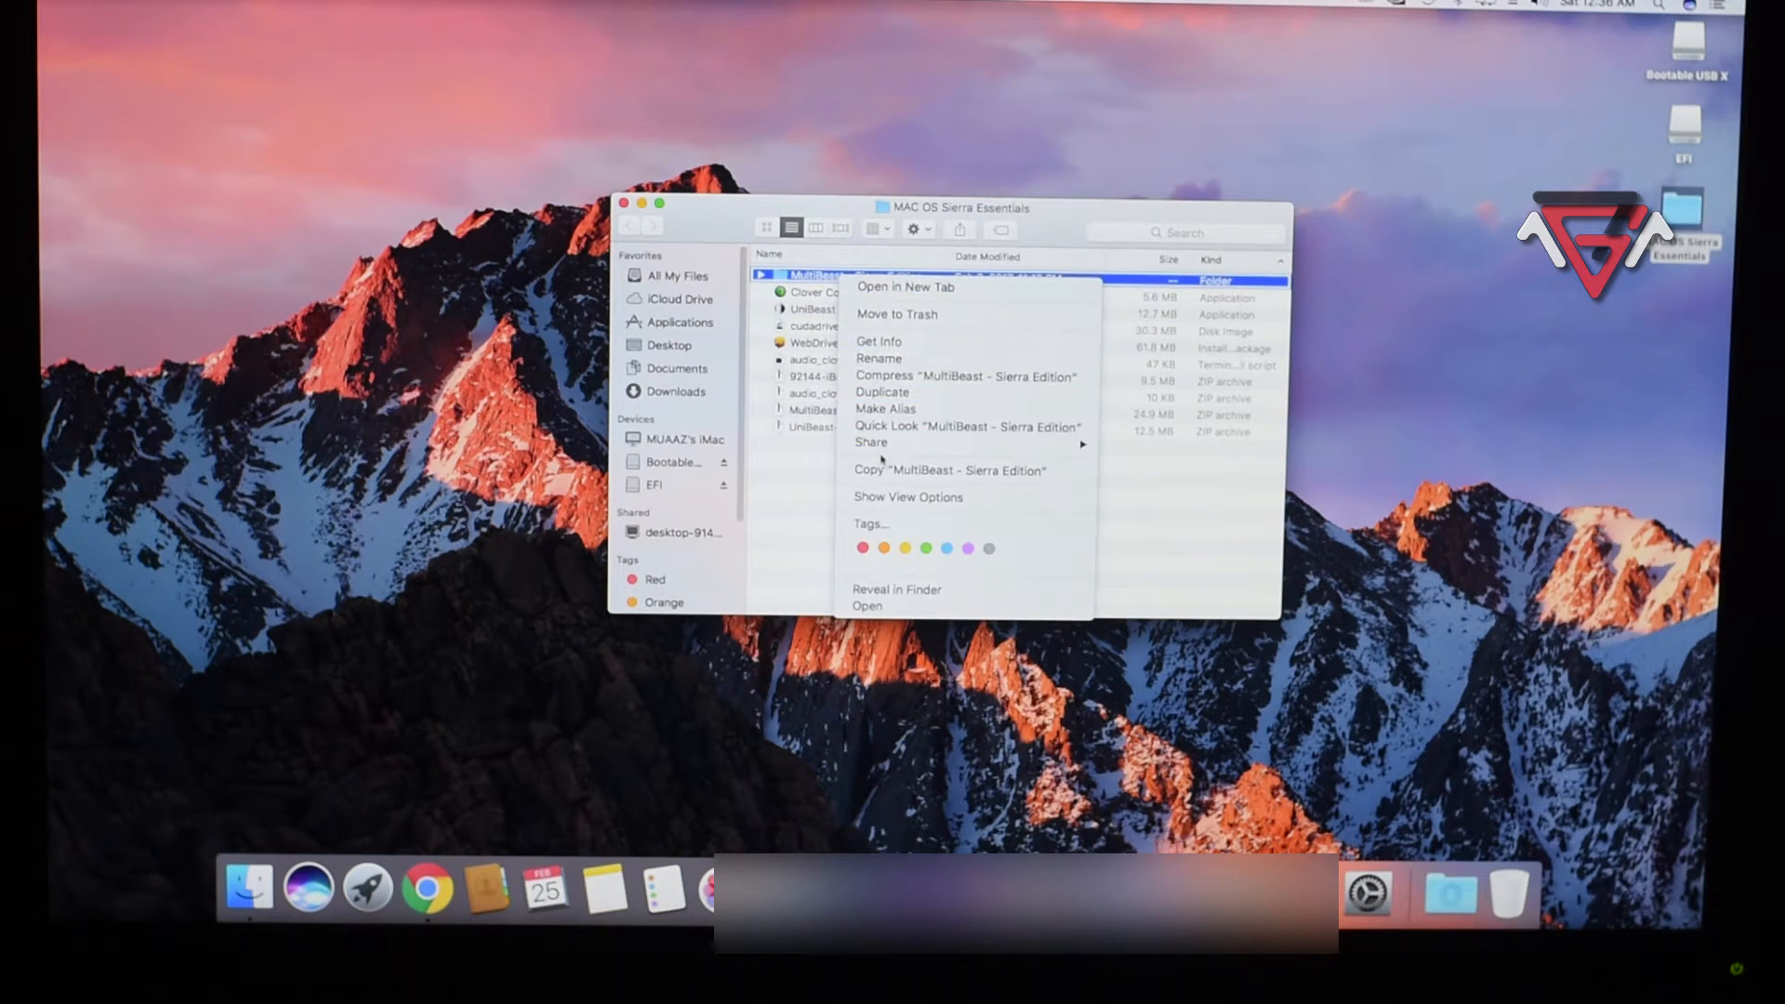
{"action": "left_click", "coordinate": [949, 468]}
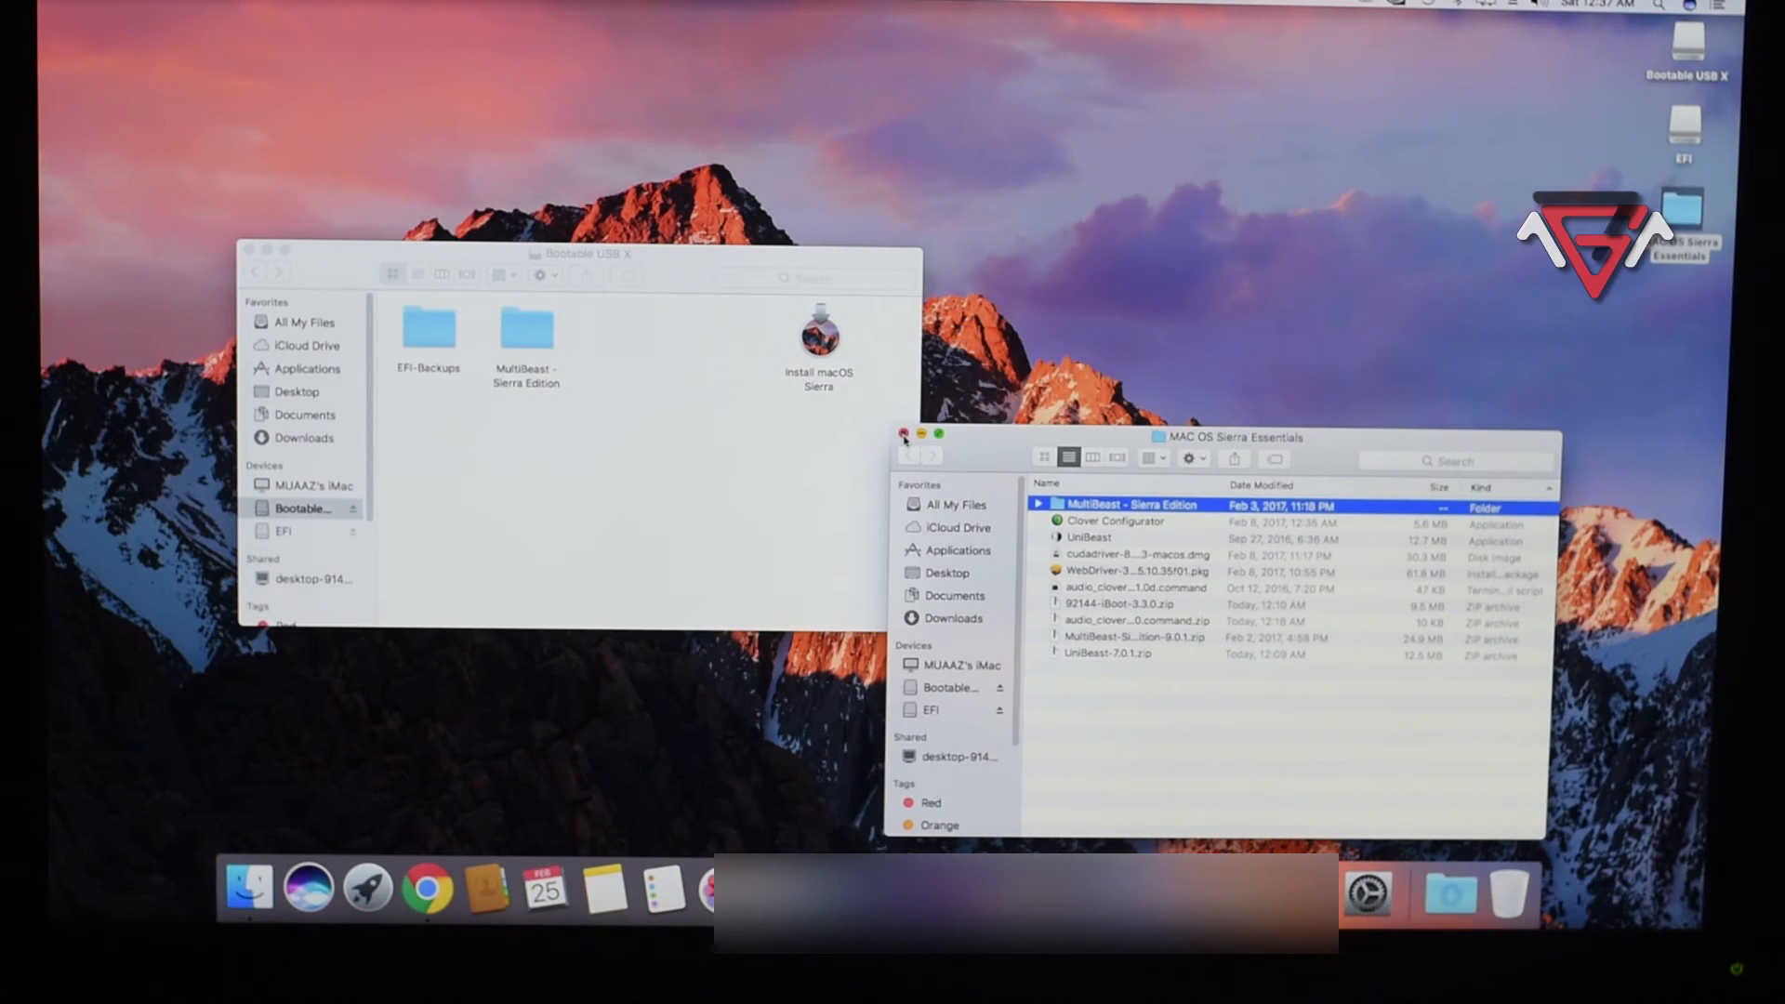
{"action": "left_click", "coordinate": [903, 435]}
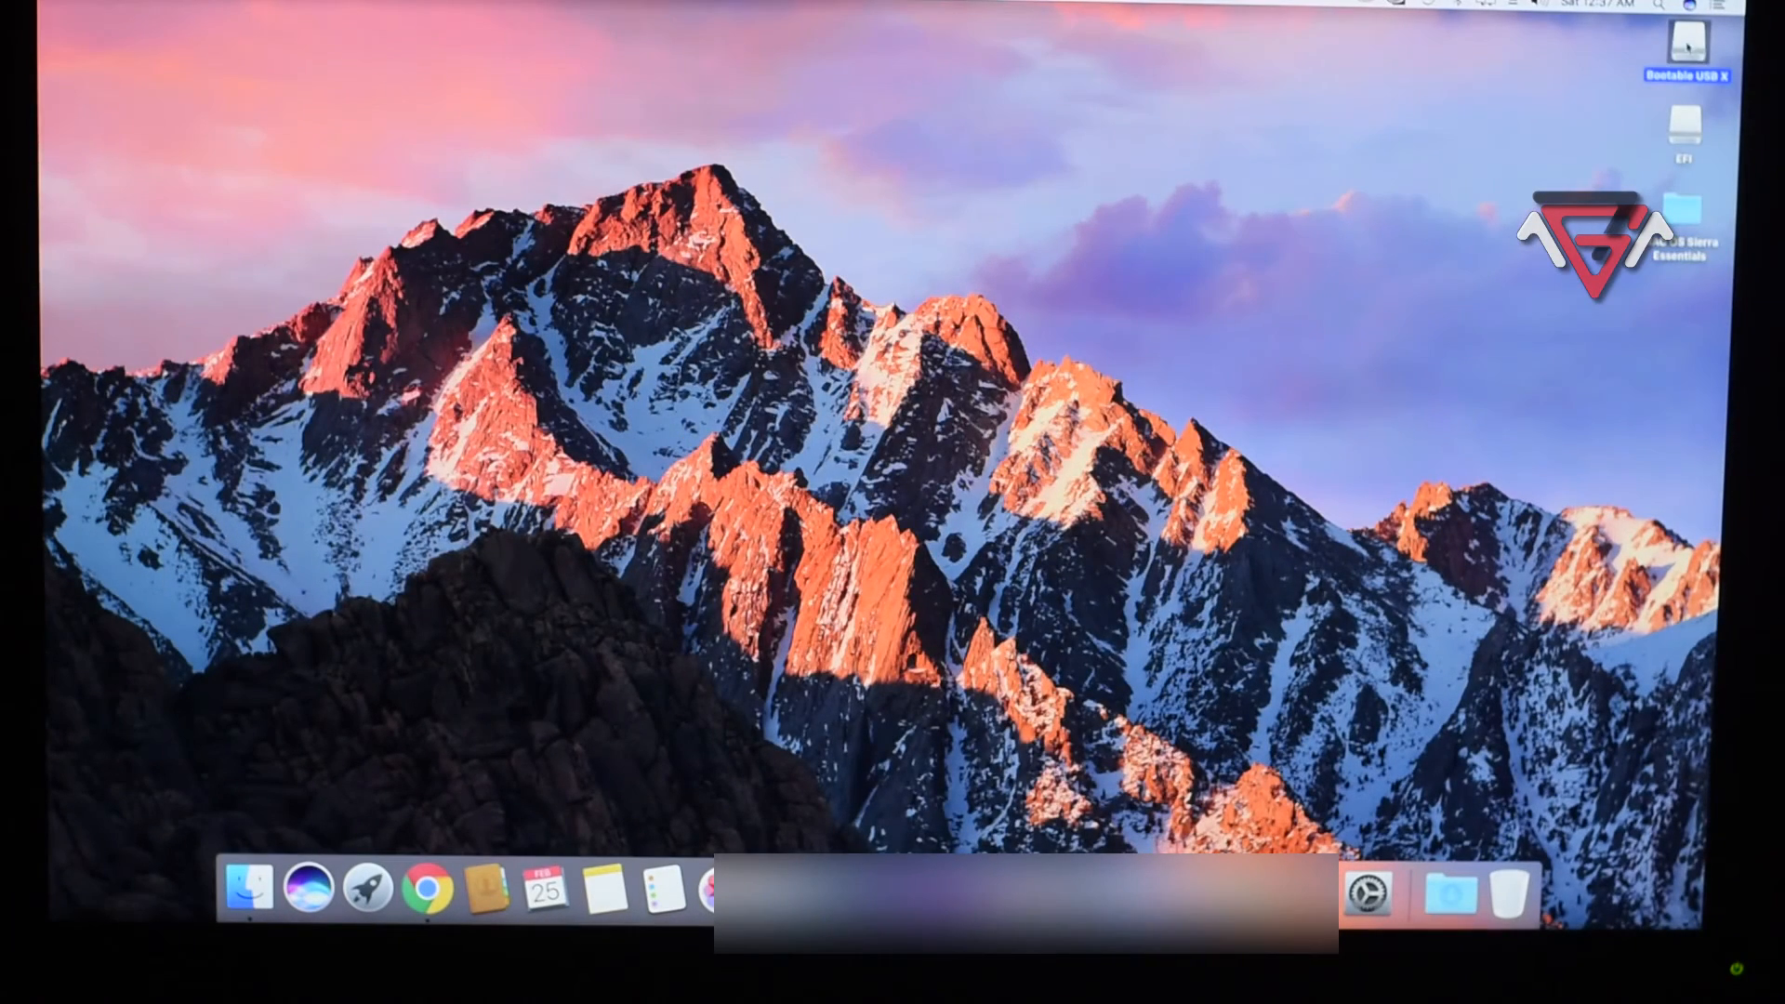
Choose Eject "Bootable USB X" from the drive's desktop icon menu.
{"action": "right_click", "coordinate": [1684, 55]}
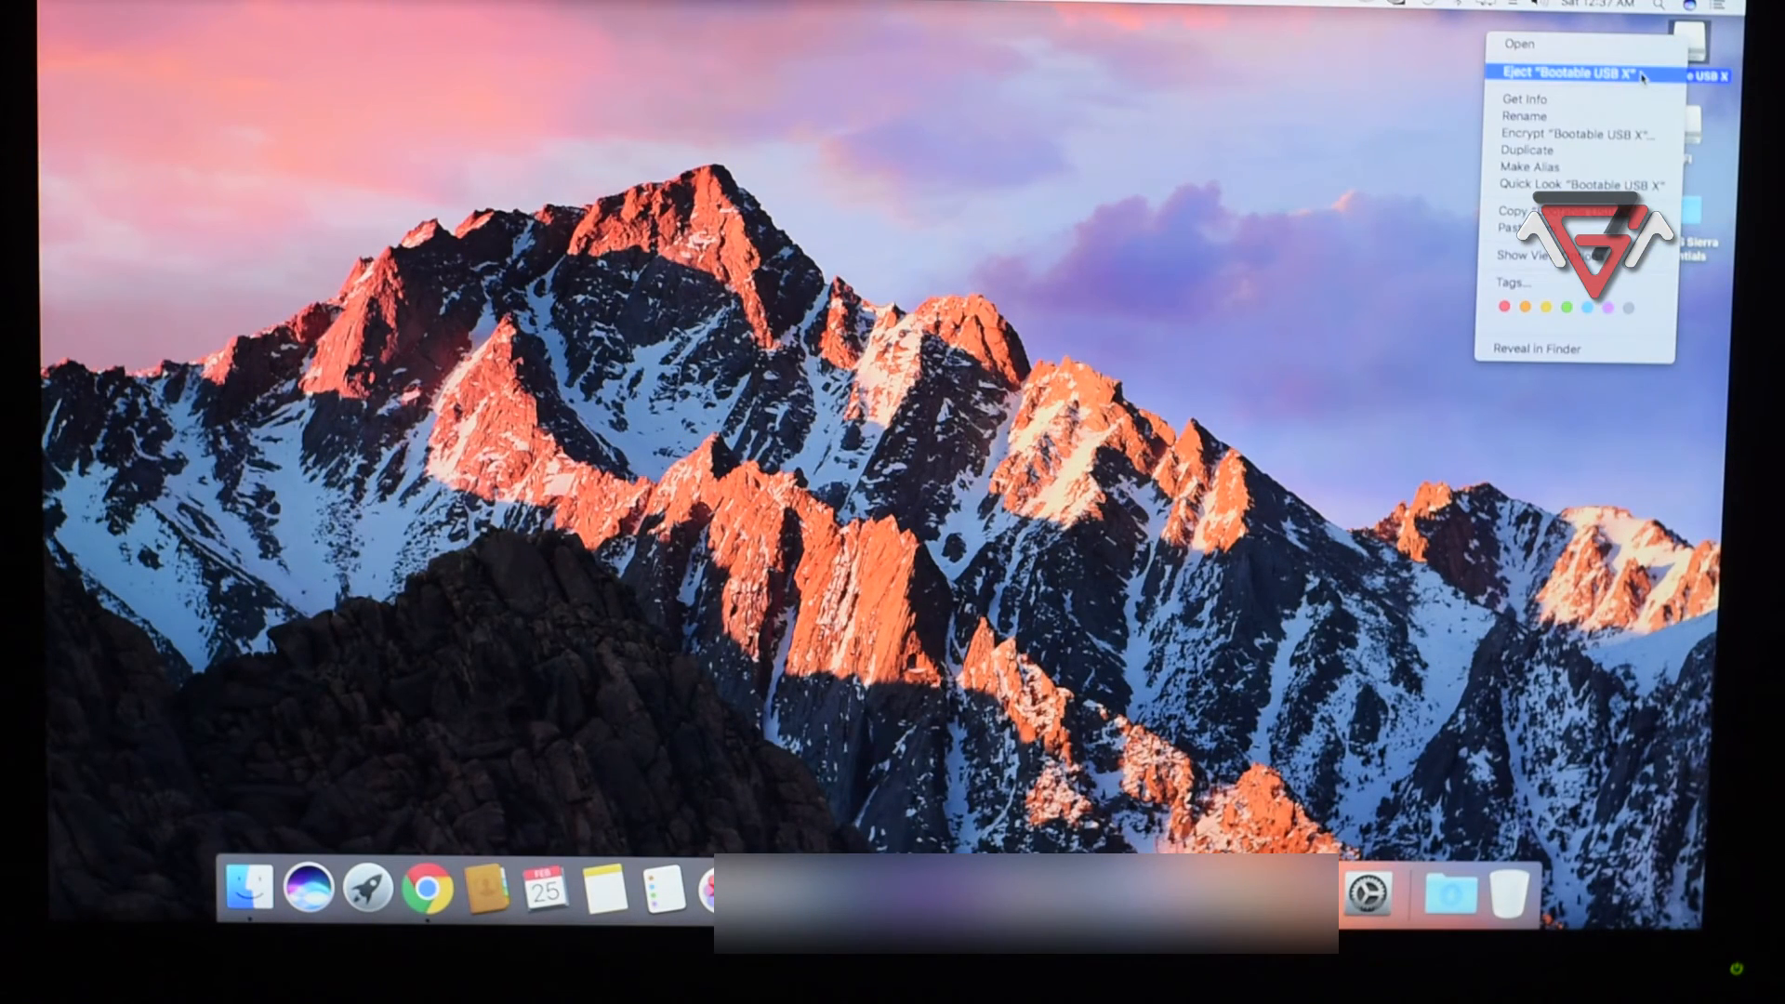
{"action": "left_click", "coordinate": [1571, 72]}
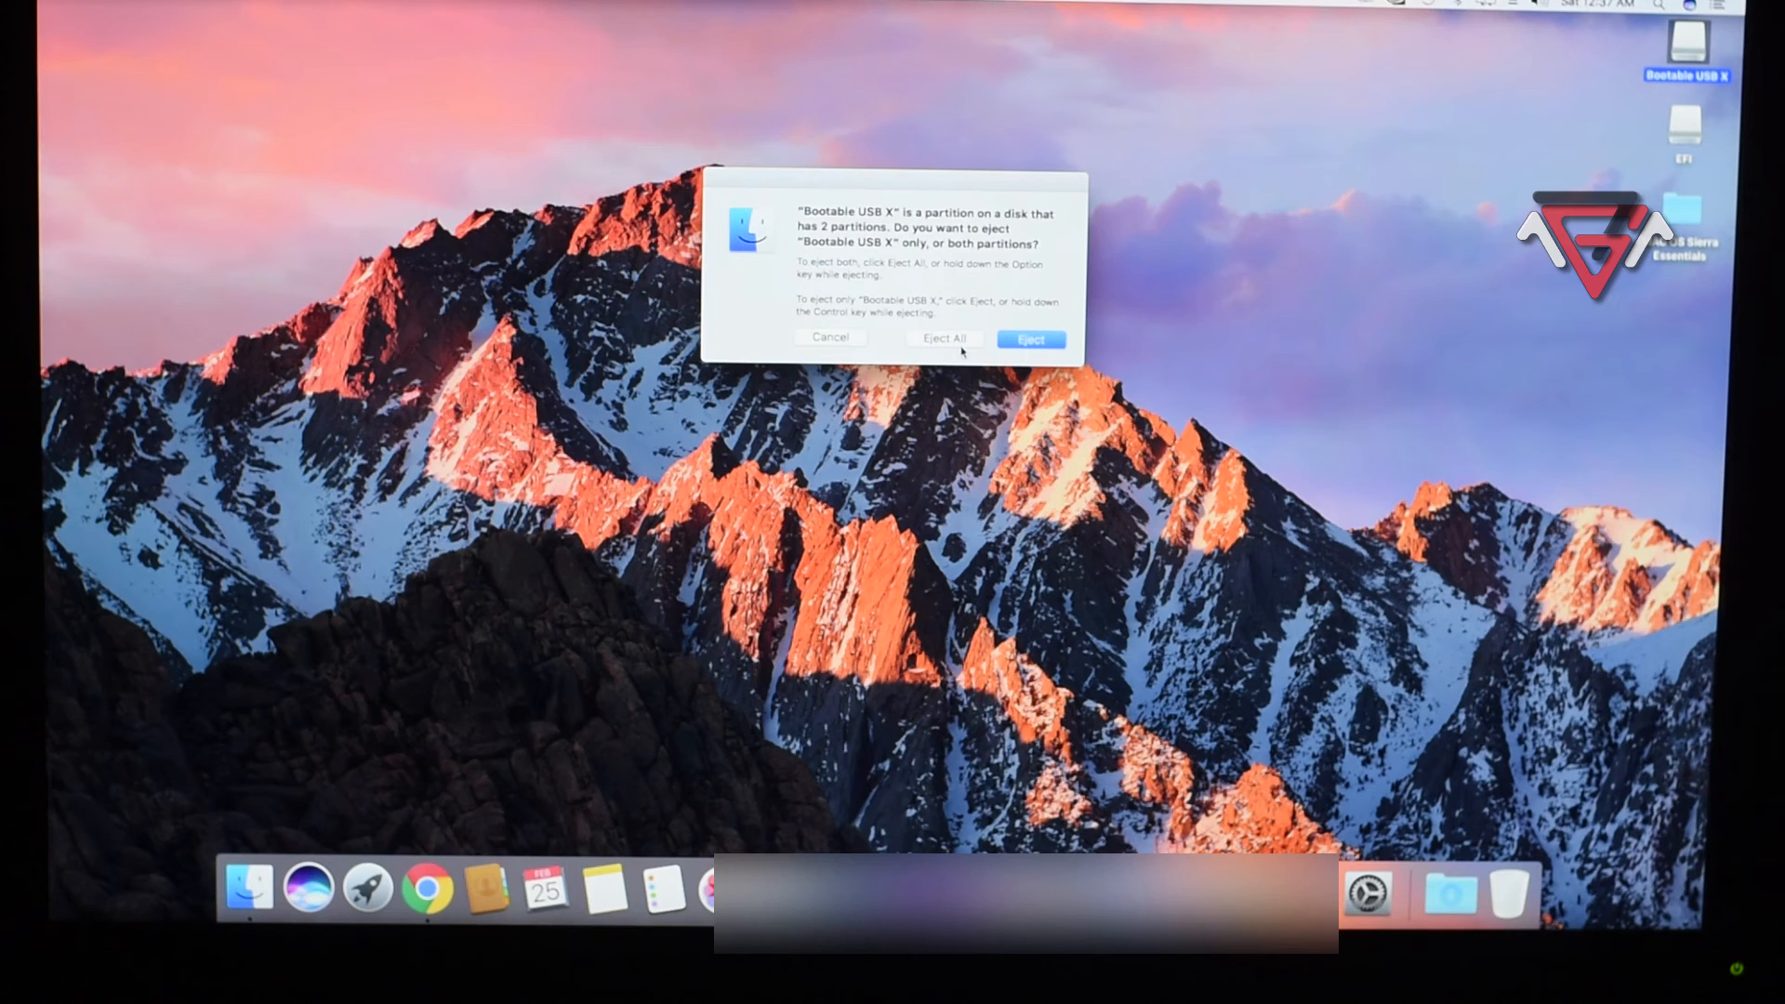